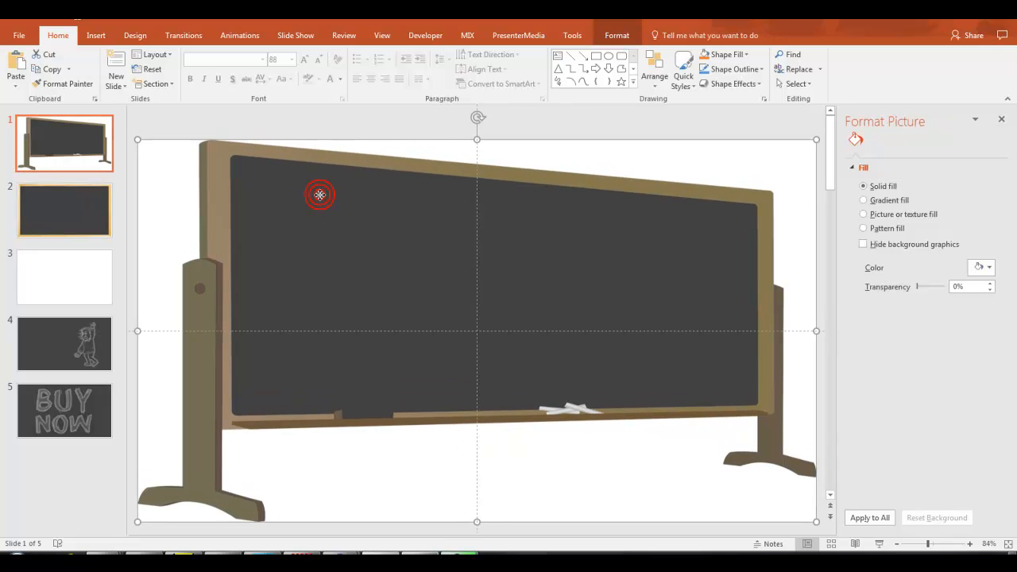
Review the framed chalkboard slide 2 and Einstein slide 4, then return to slide 1
left_click(881, 140)
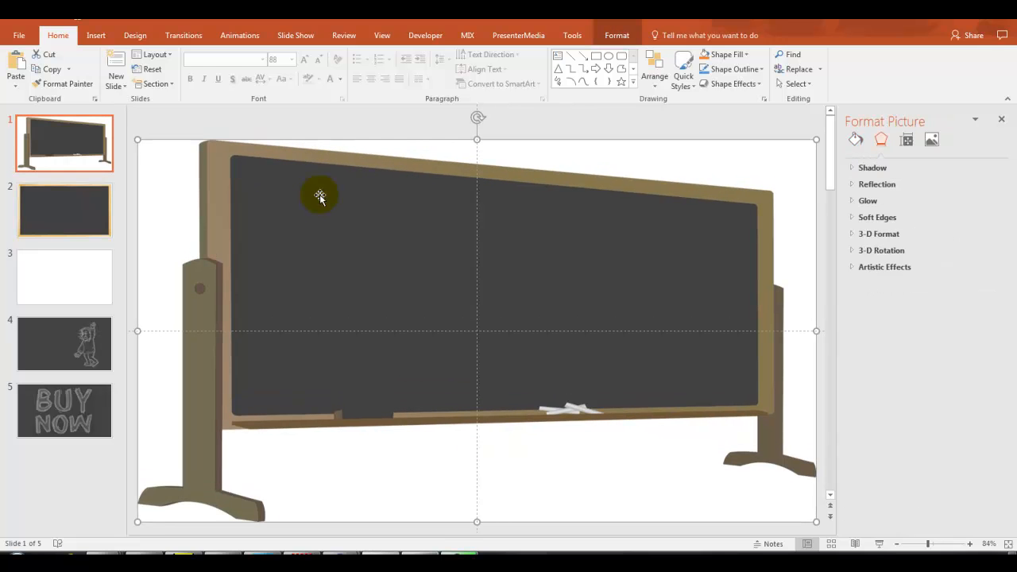
mouse_move(531, 283)
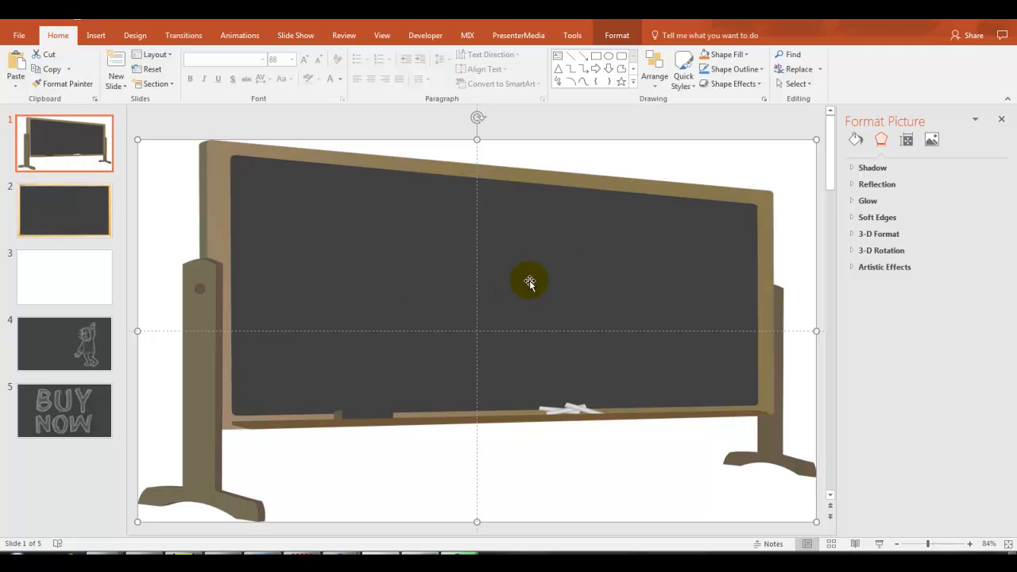
mouse_move(486, 267)
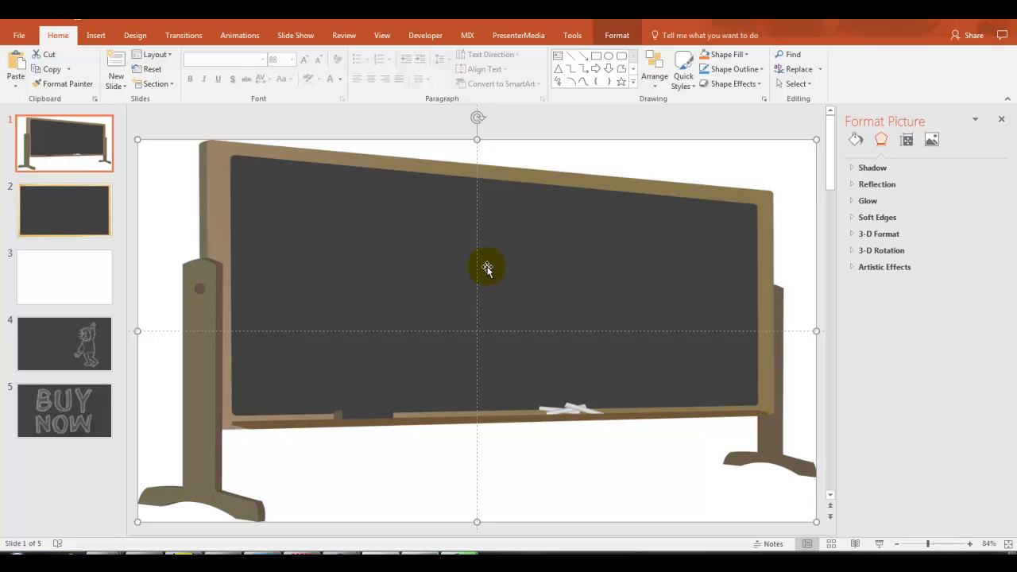
mouse_move(350, 487)
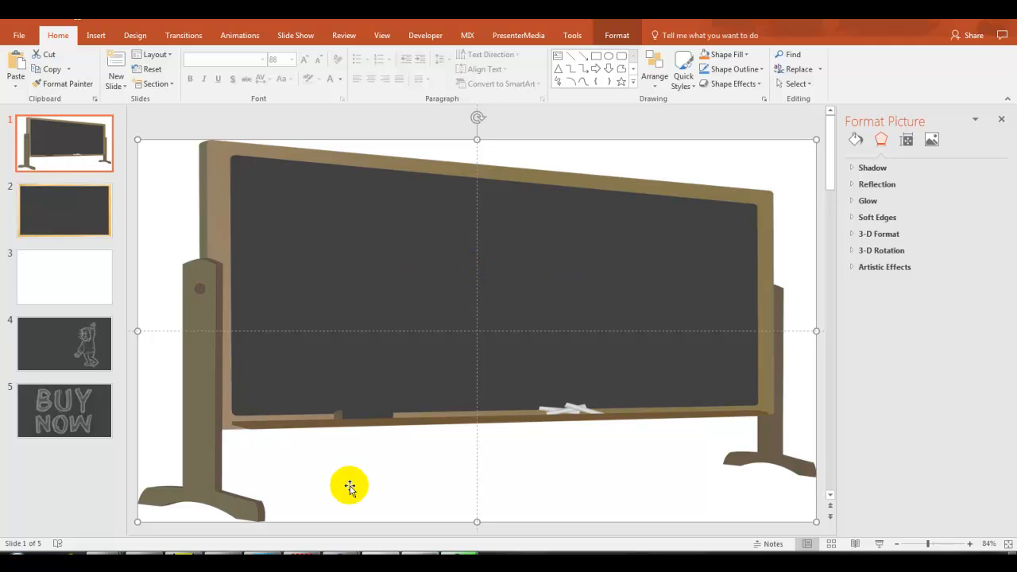
mouse_move(744, 414)
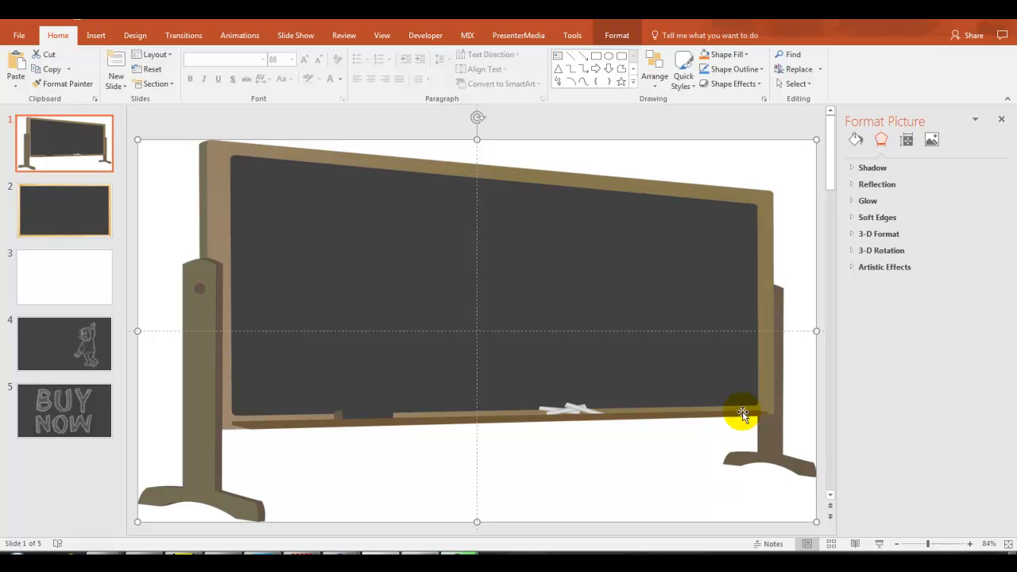
mouse_move(677, 305)
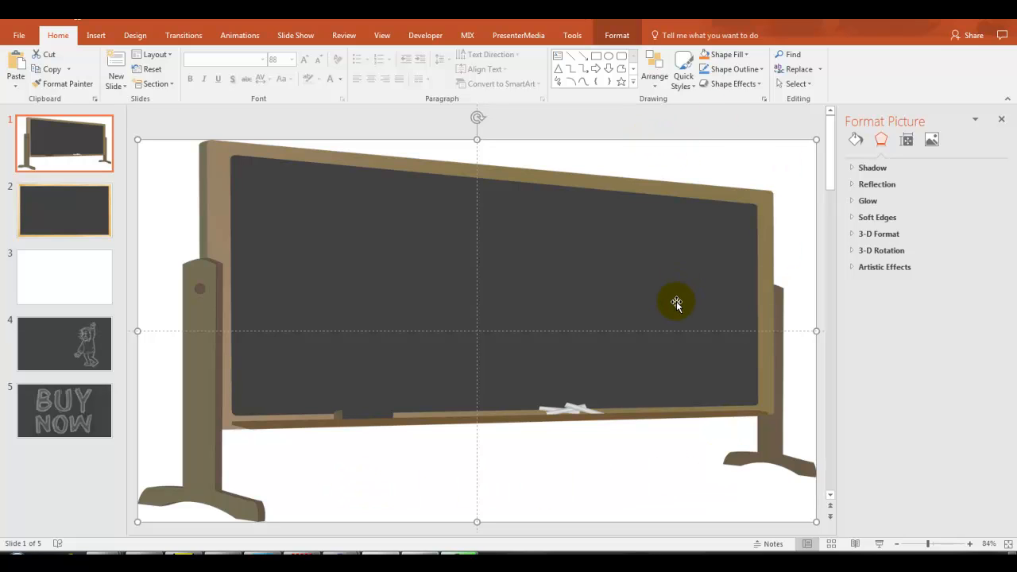
mouse_move(632, 285)
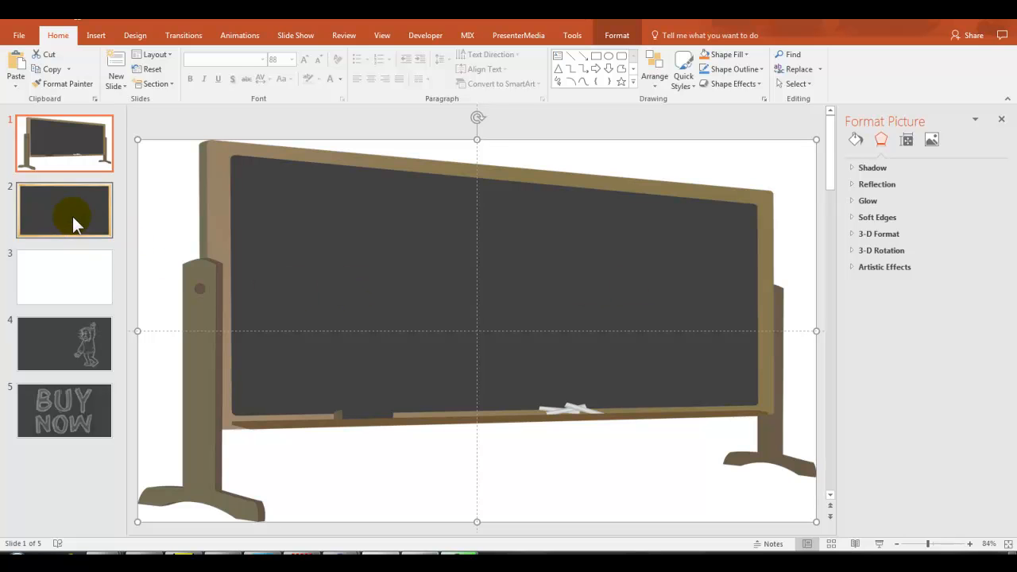
left_click(63, 210)
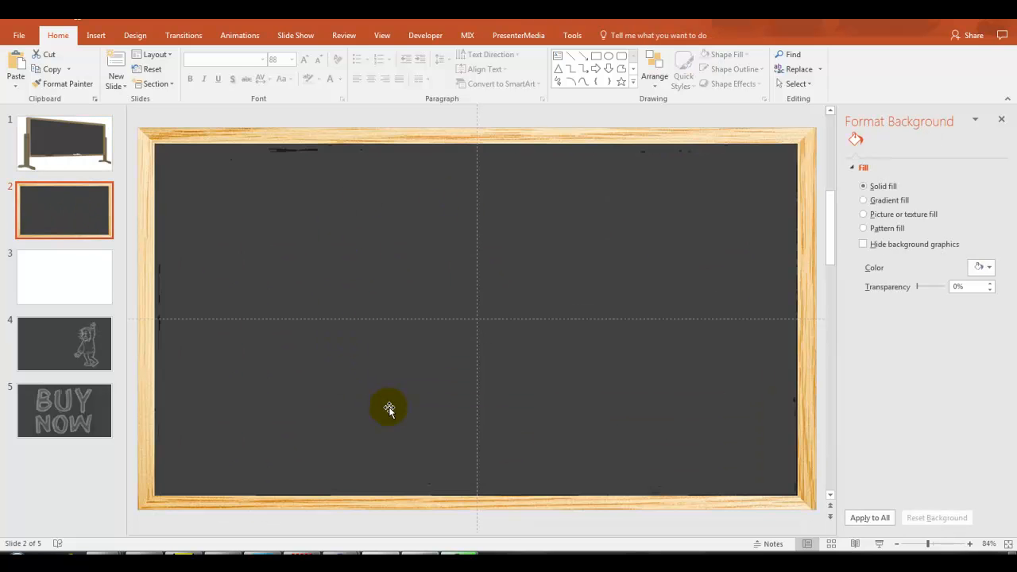
mouse_move(588, 185)
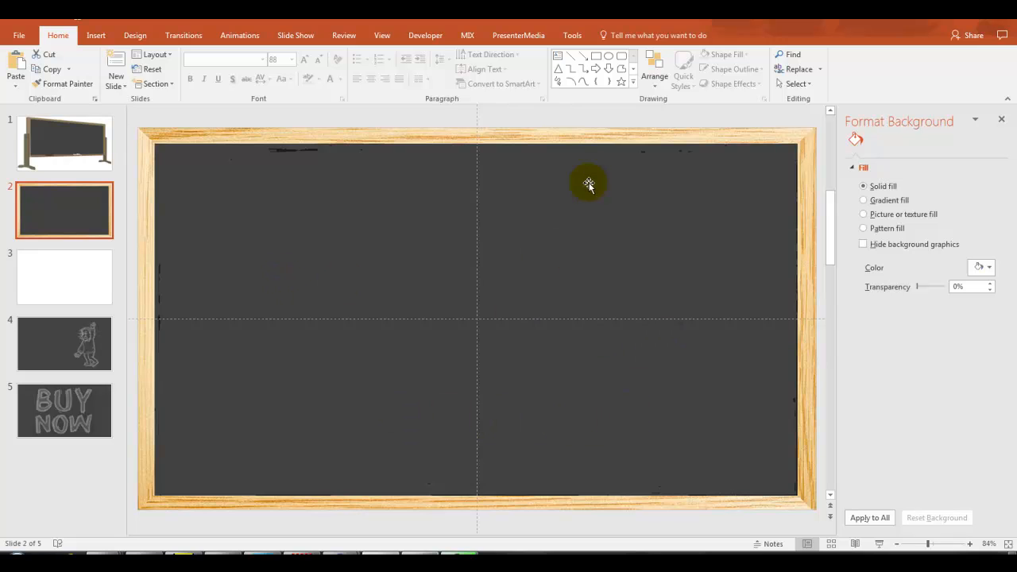
left_click(64, 343)
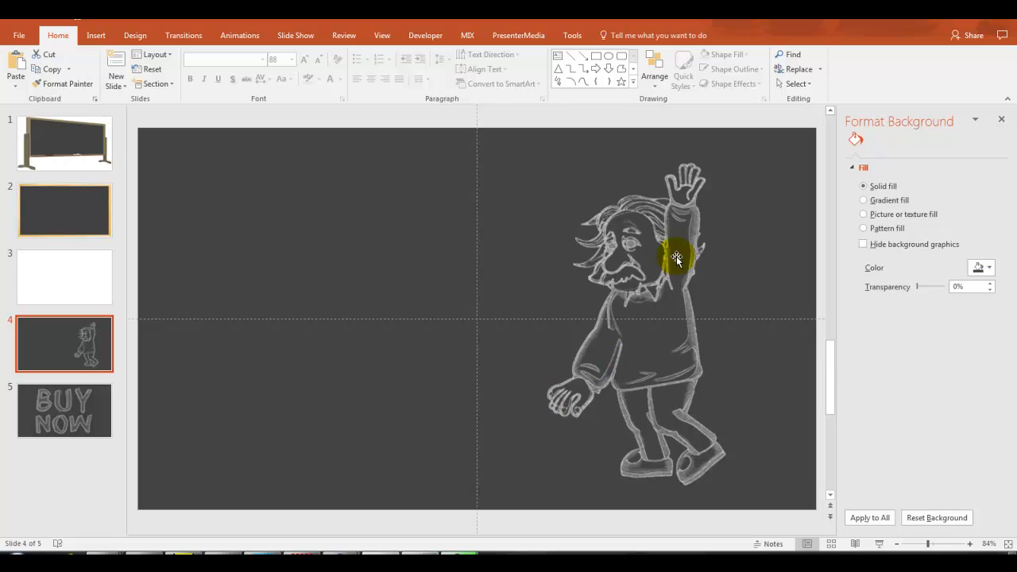
mouse_move(560, 324)
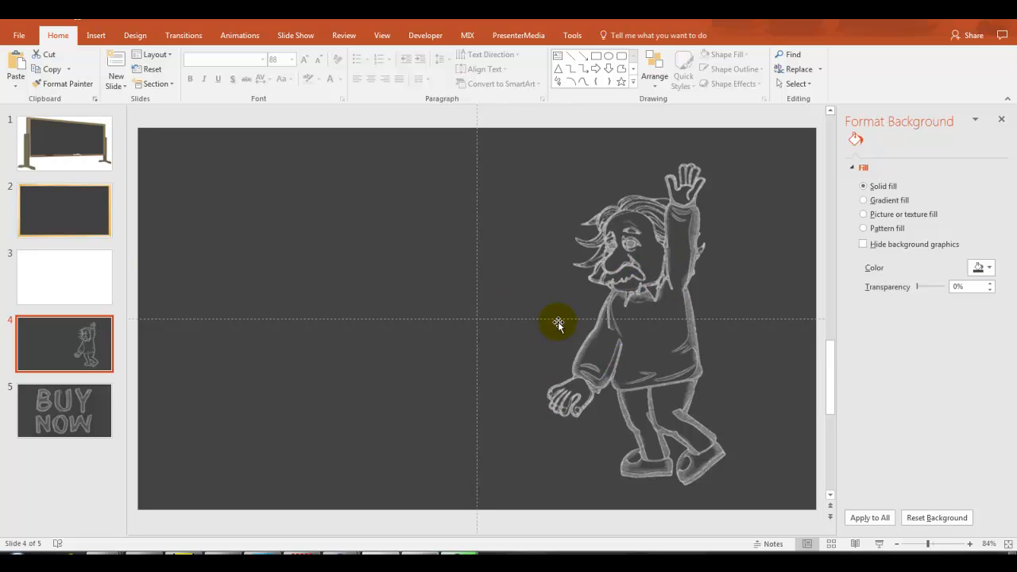
mouse_move(385, 309)
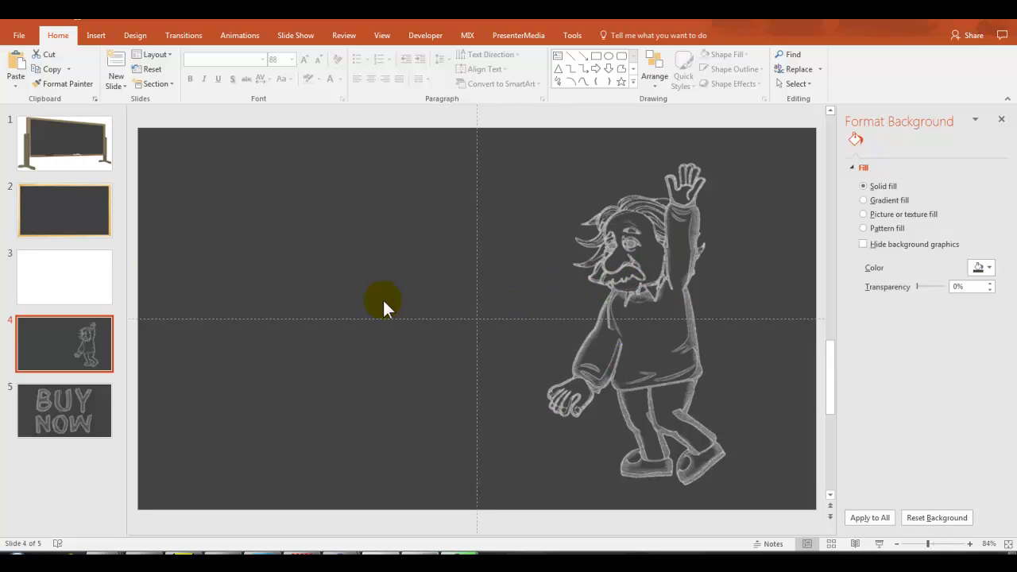
left_click(63, 143)
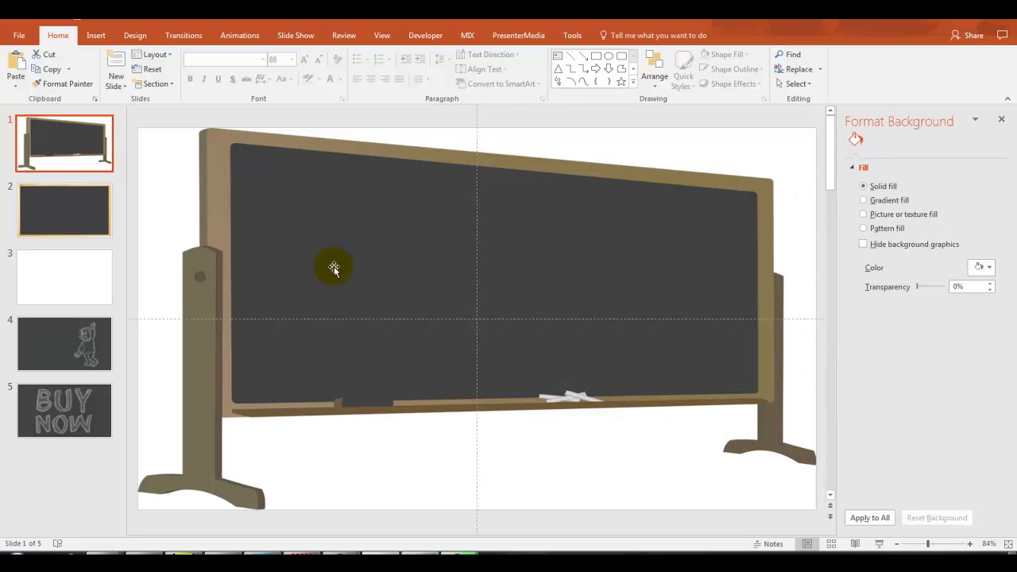
mouse_move(625, 344)
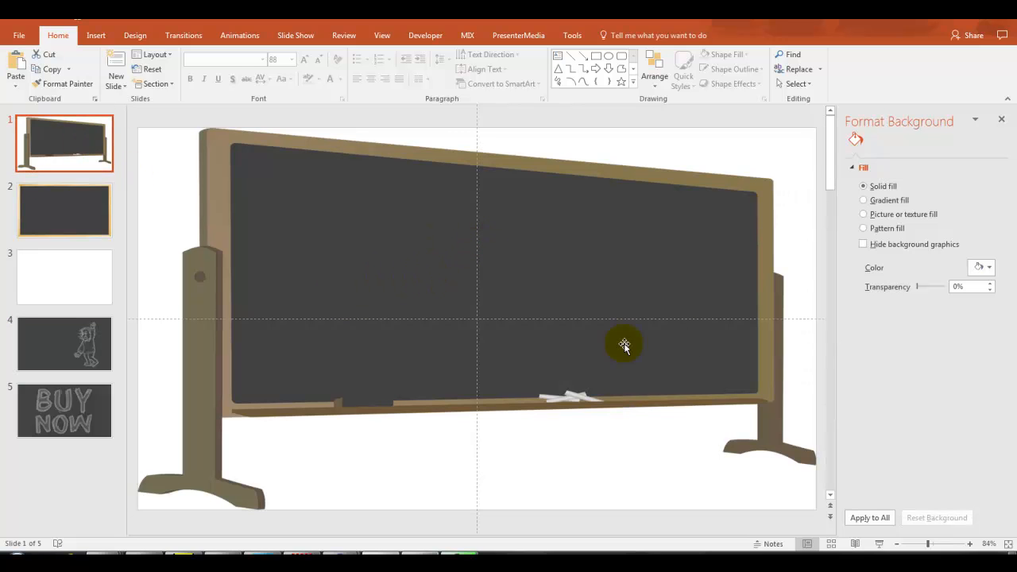
mouse_move(458, 209)
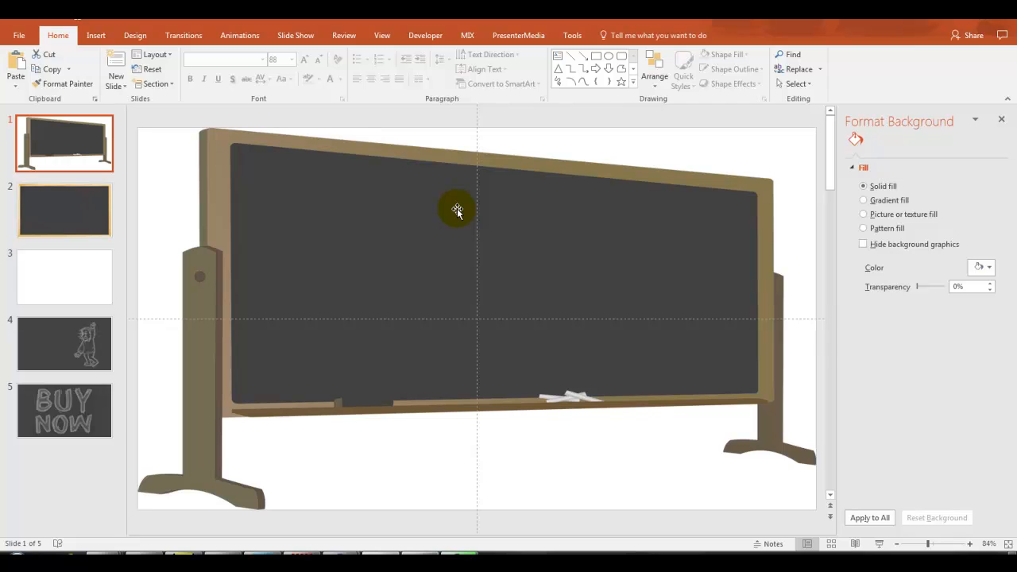
mouse_move(556, 264)
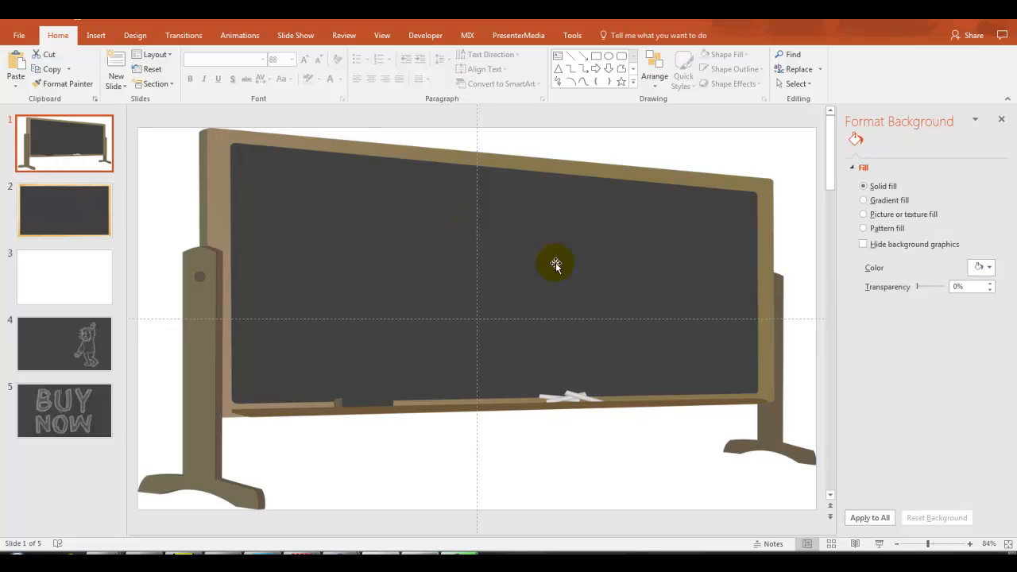
mouse_move(140, 232)
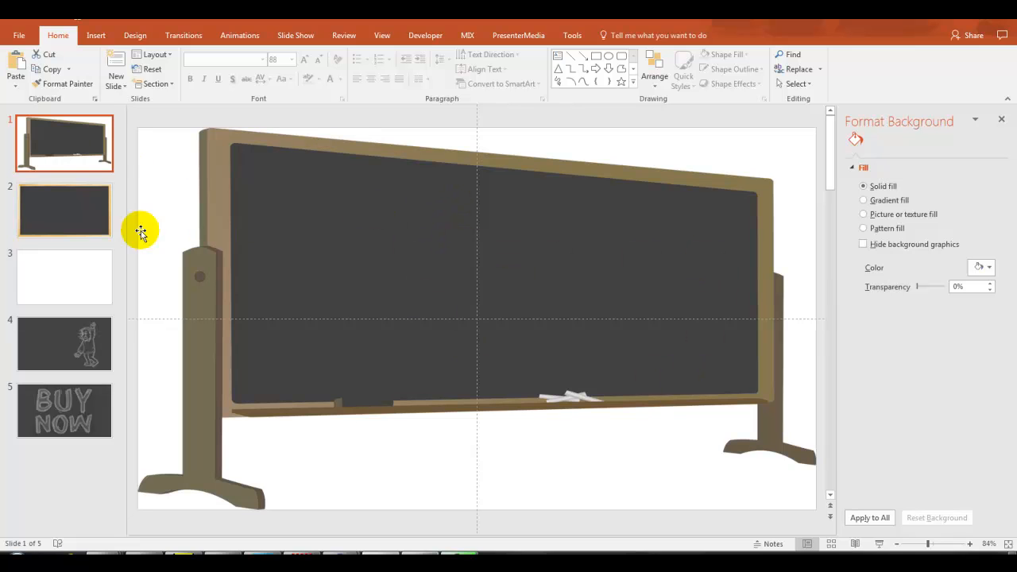
Look at slides 2 and 4 again and land on the blank white slide 3
left_click(63, 209)
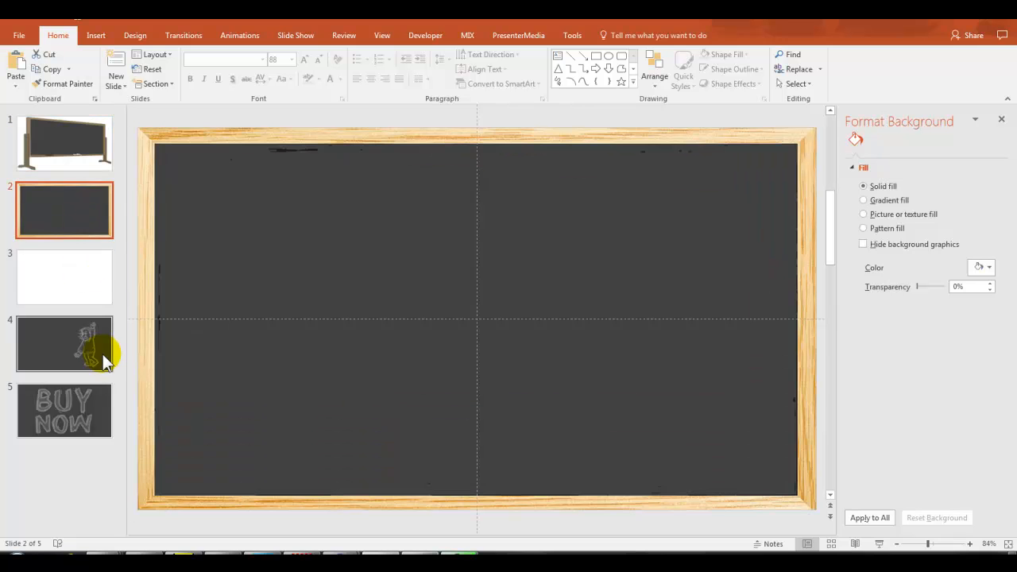
left_click(64, 343)
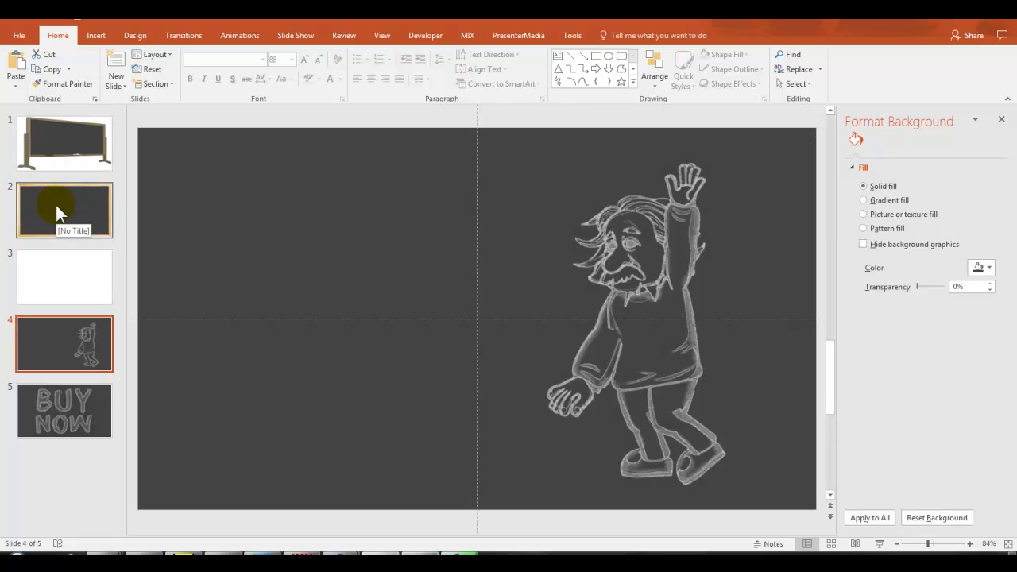
left_click(64, 276)
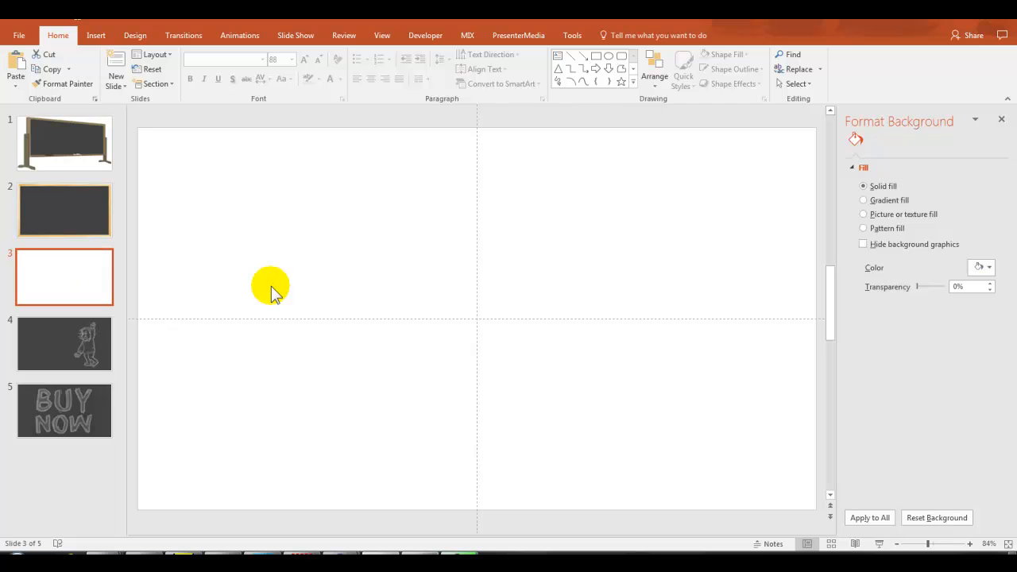
mouse_move(505, 283)
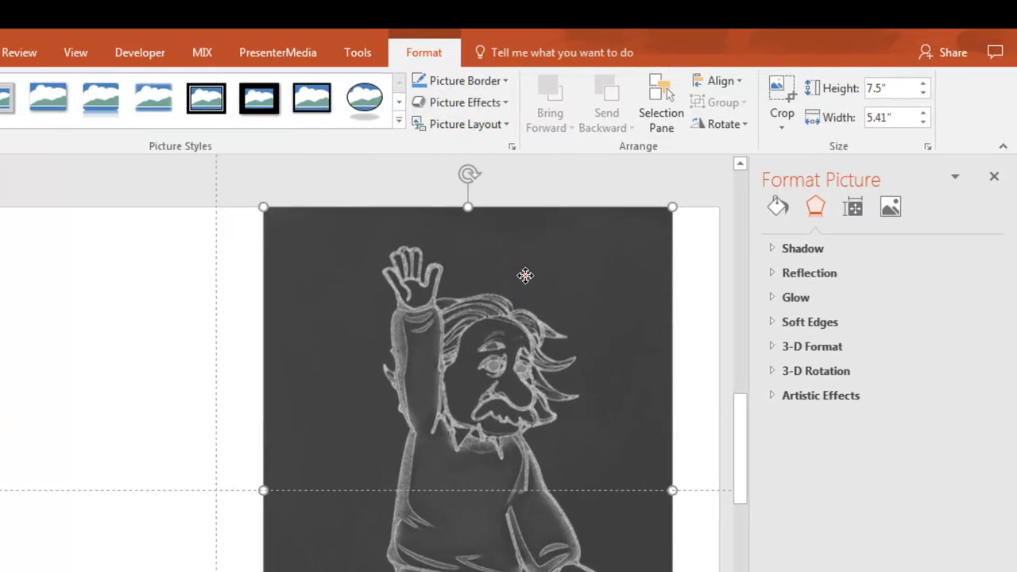
Flip the Einstein picture horizontally so his raised arm is on the other side
left_click(719, 124)
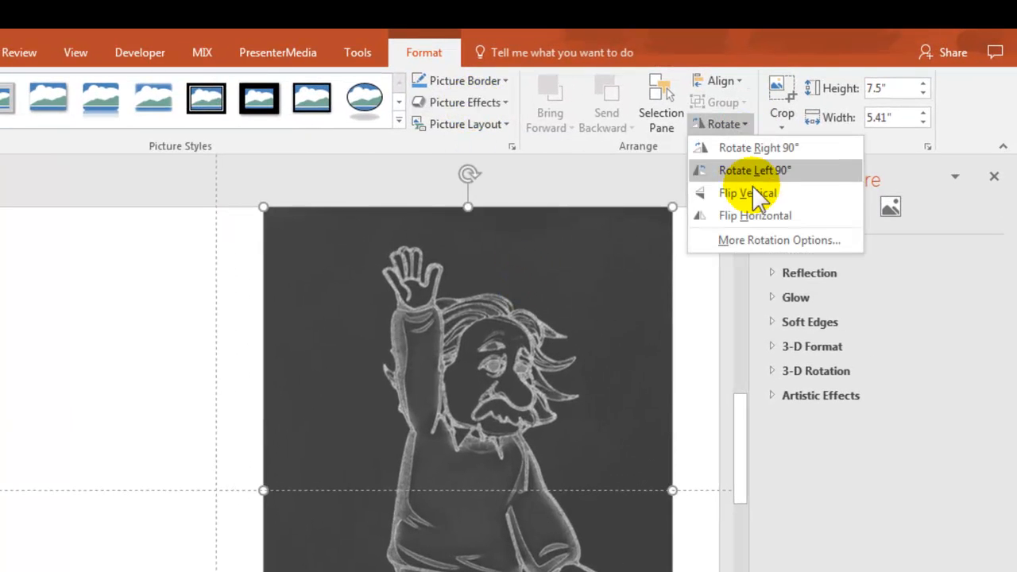
left_click(753, 216)
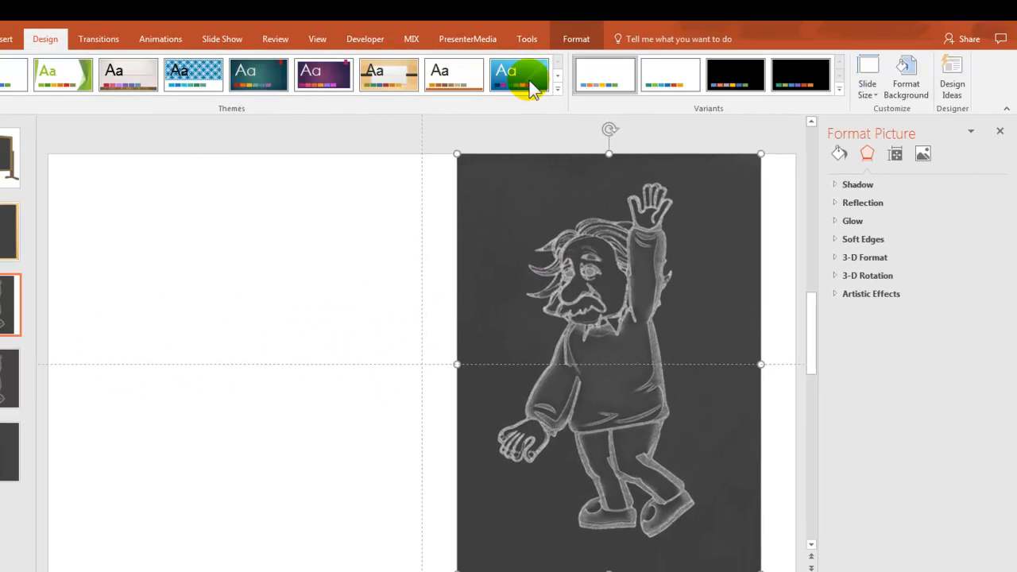
Bring up slide 3's background fill colour choices to sample the picture's chalkboard grey
left_click(905, 77)
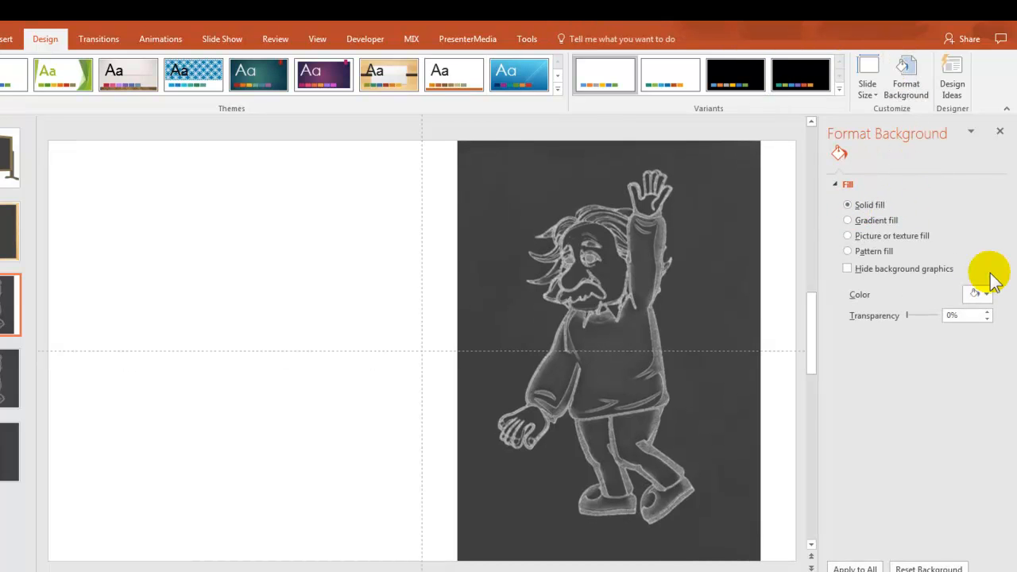
left_click(985, 294)
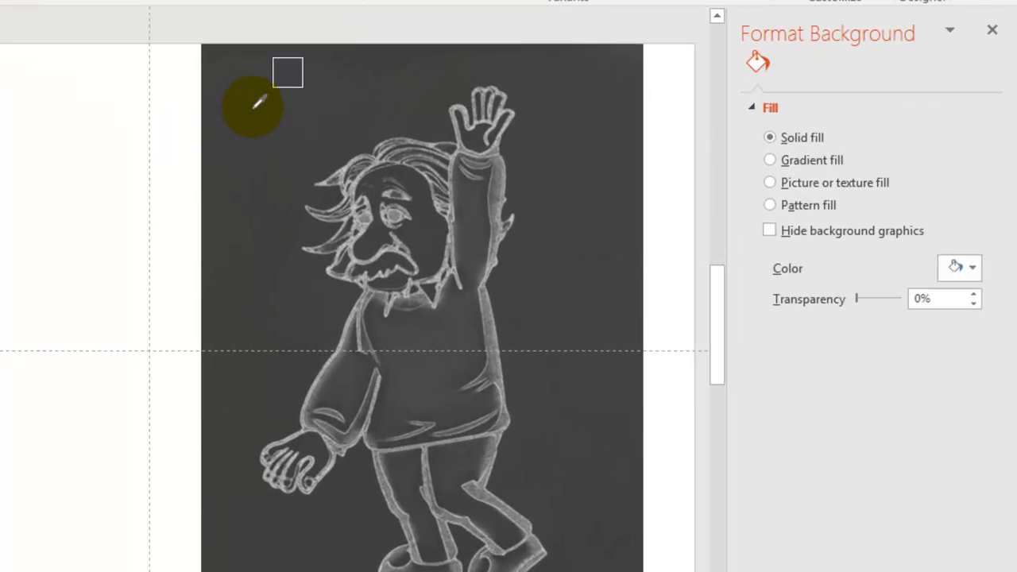
mouse_move(287, 73)
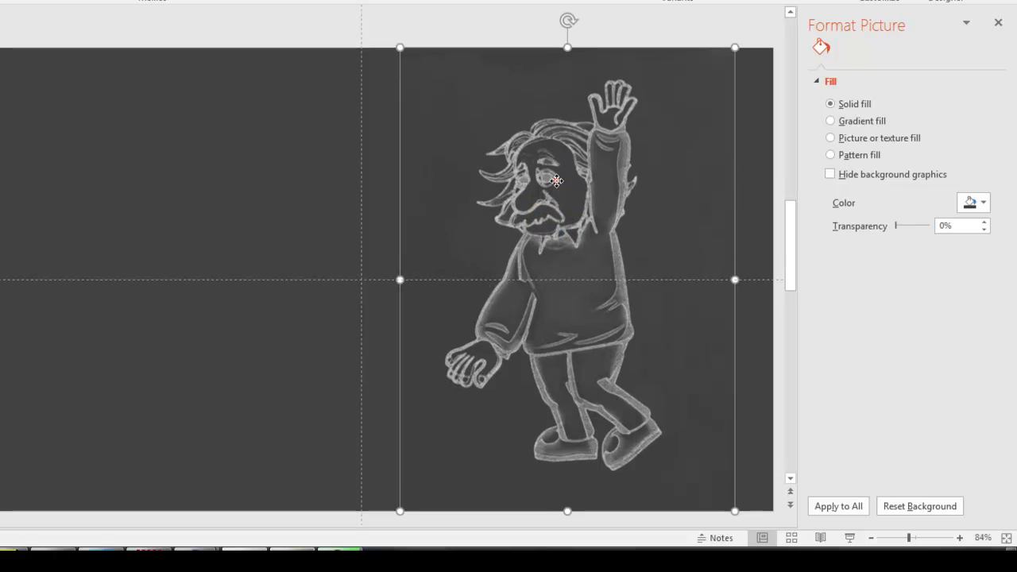
left_click(859, 49)
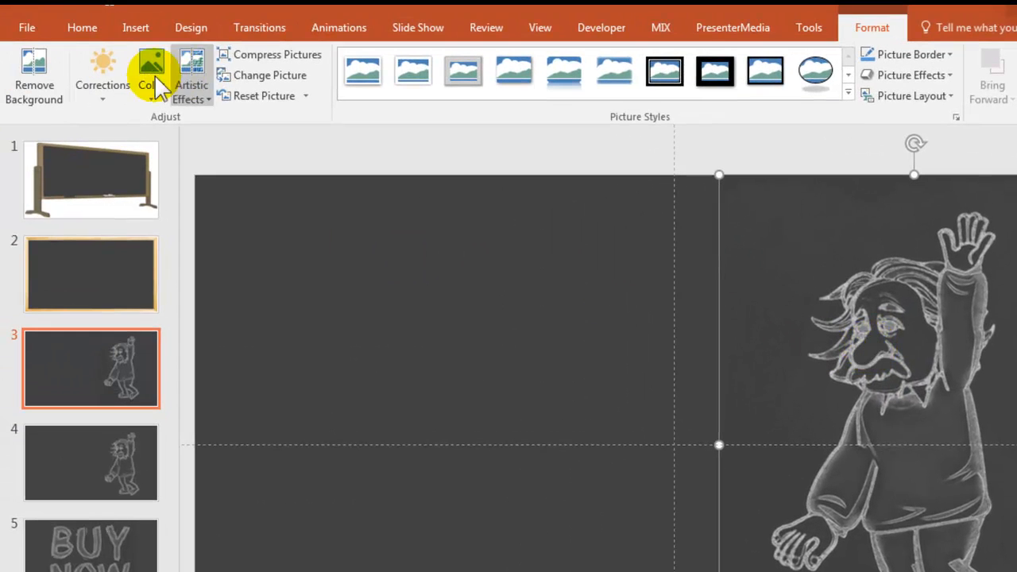
left_click(151, 80)
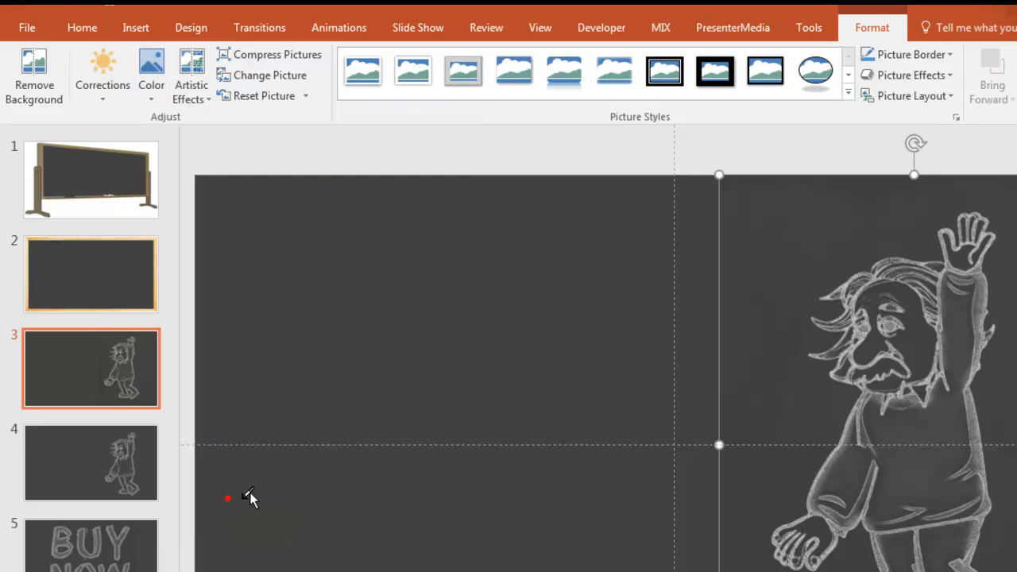
mouse_move(850, 283)
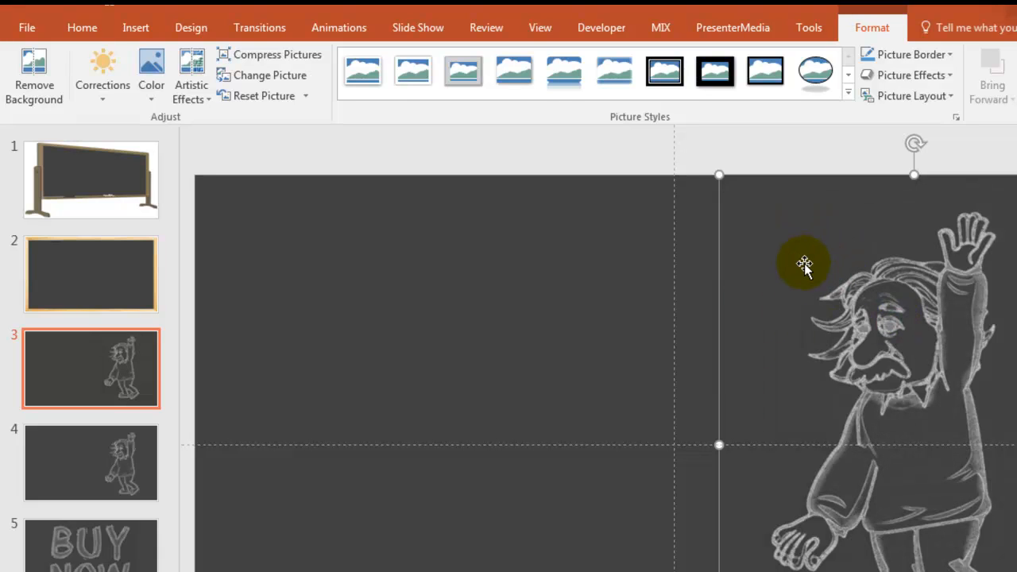
mouse_move(796, 262)
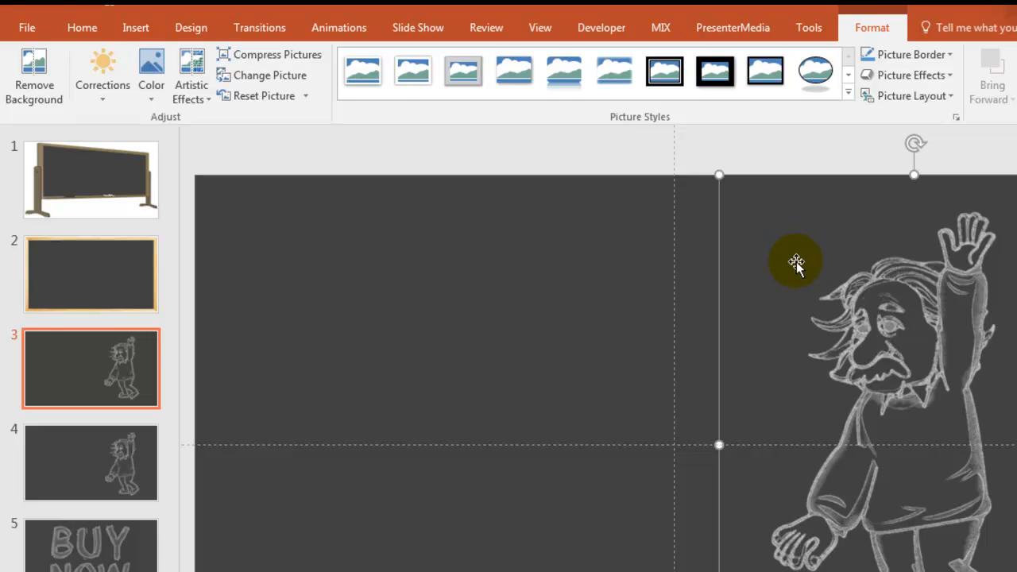
mouse_move(935, 401)
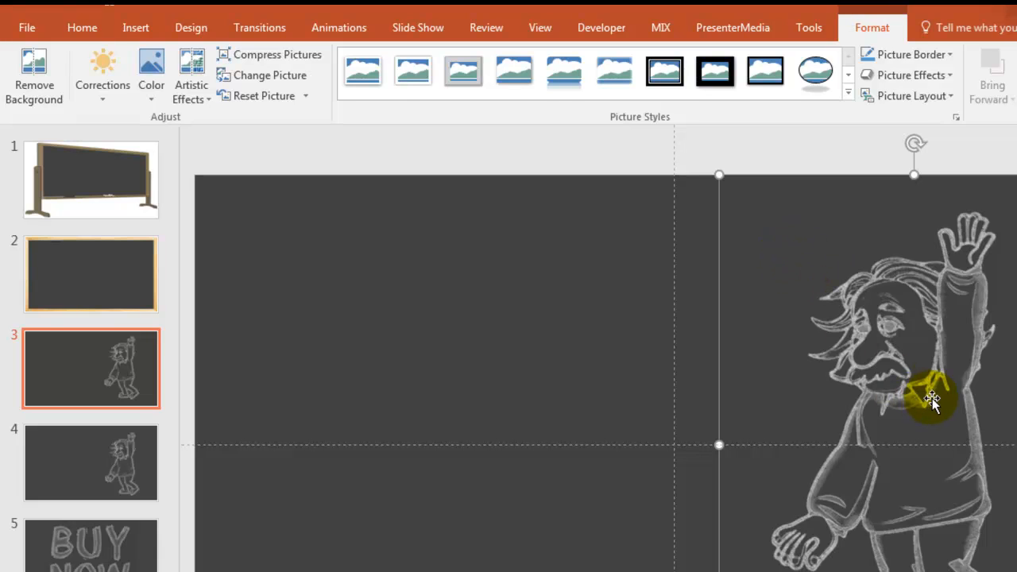
left_click(150, 72)
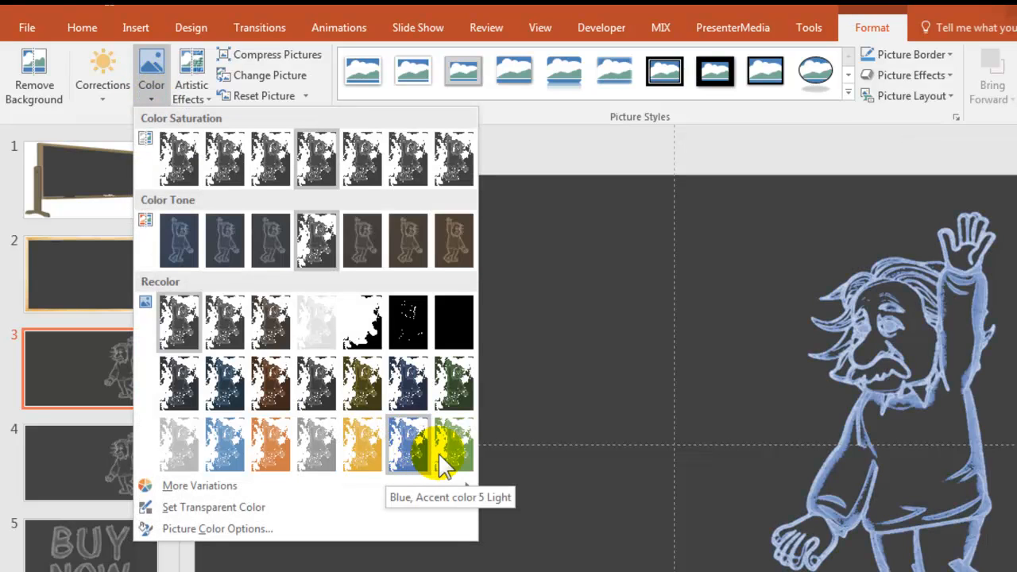
mouse_move(362, 445)
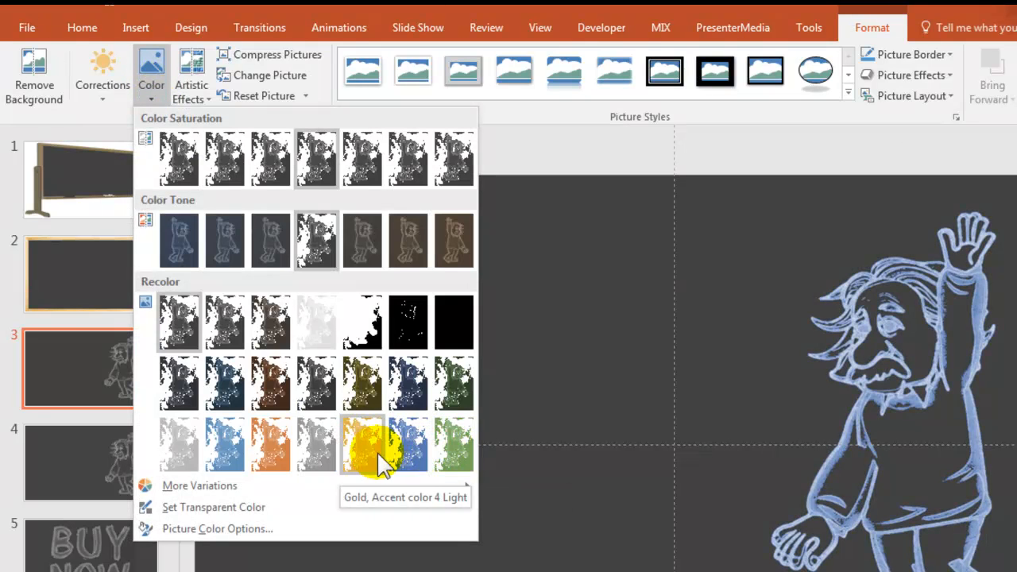
mouse_move(226, 443)
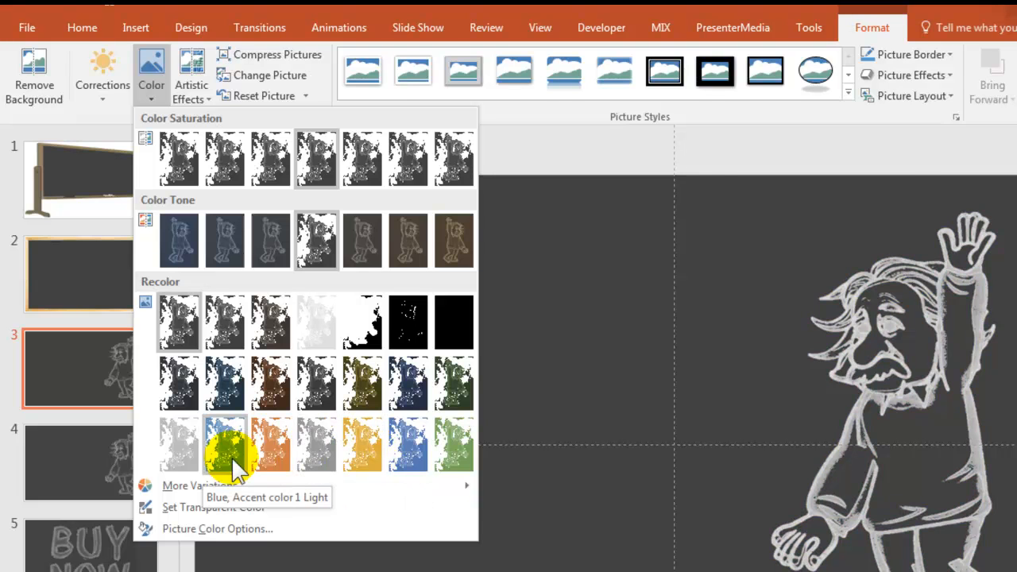
left_click(225, 443)
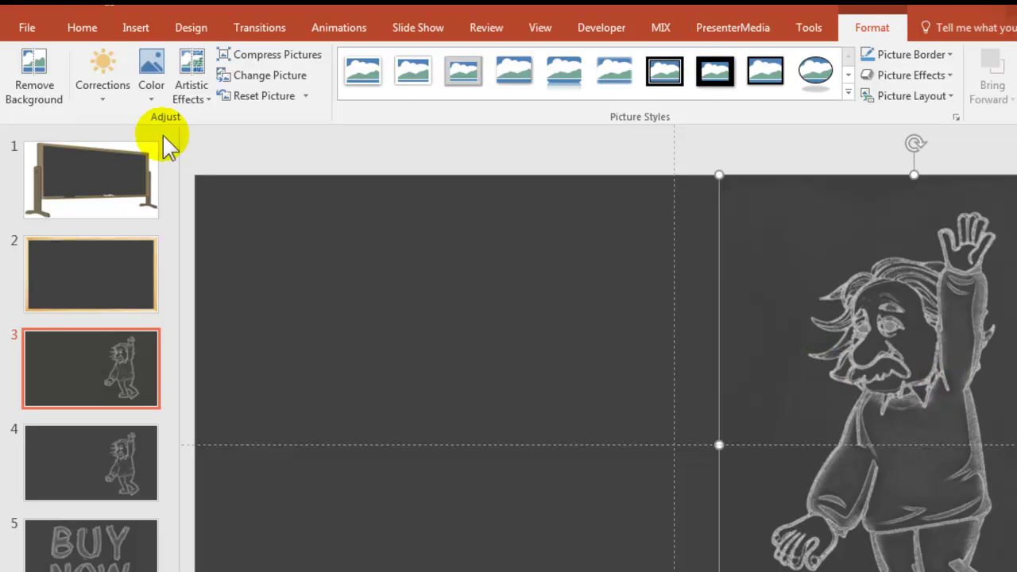
mouse_move(811, 260)
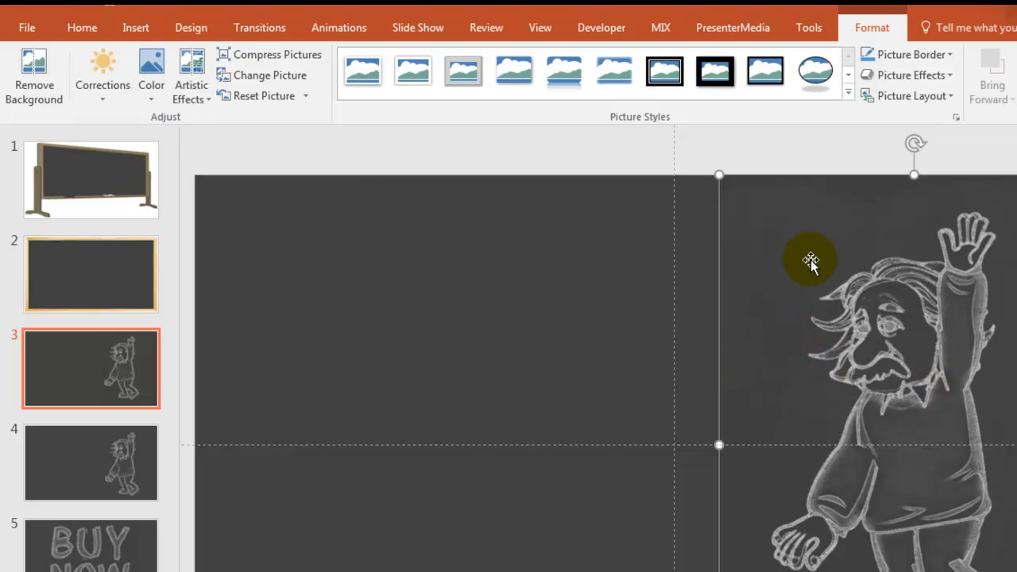
mouse_move(264, 95)
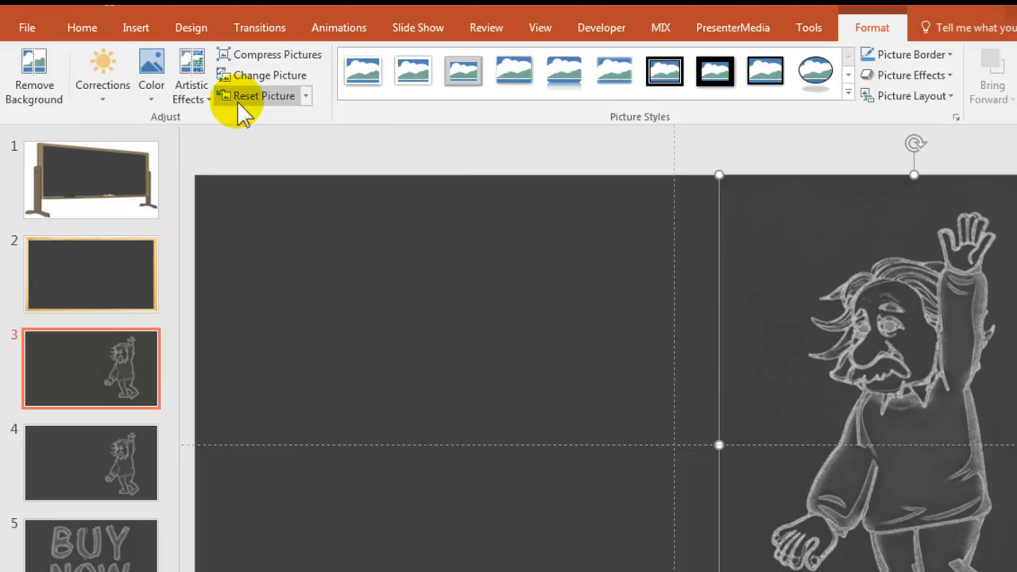
mouse_move(190, 91)
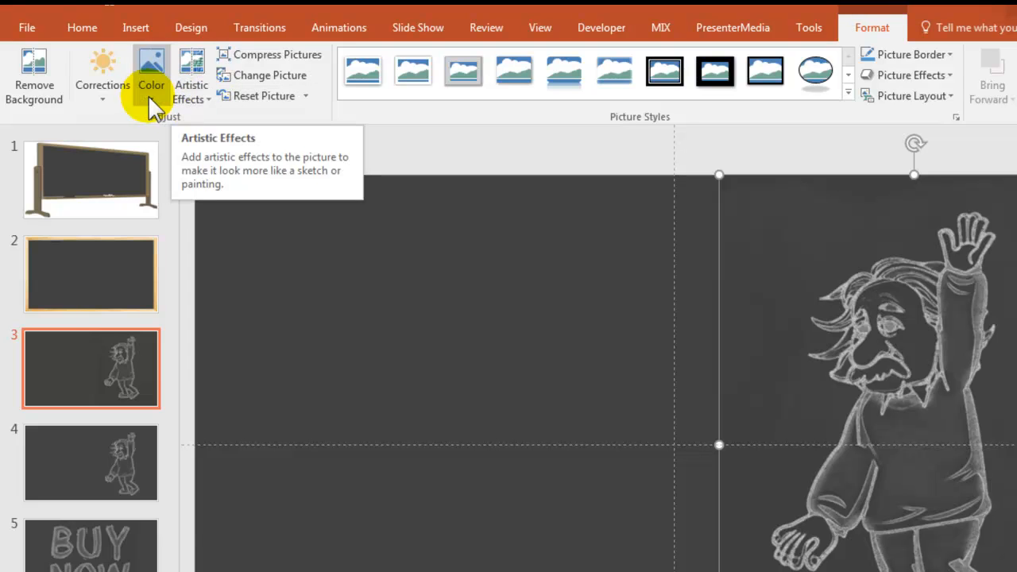
left_click(151, 76)
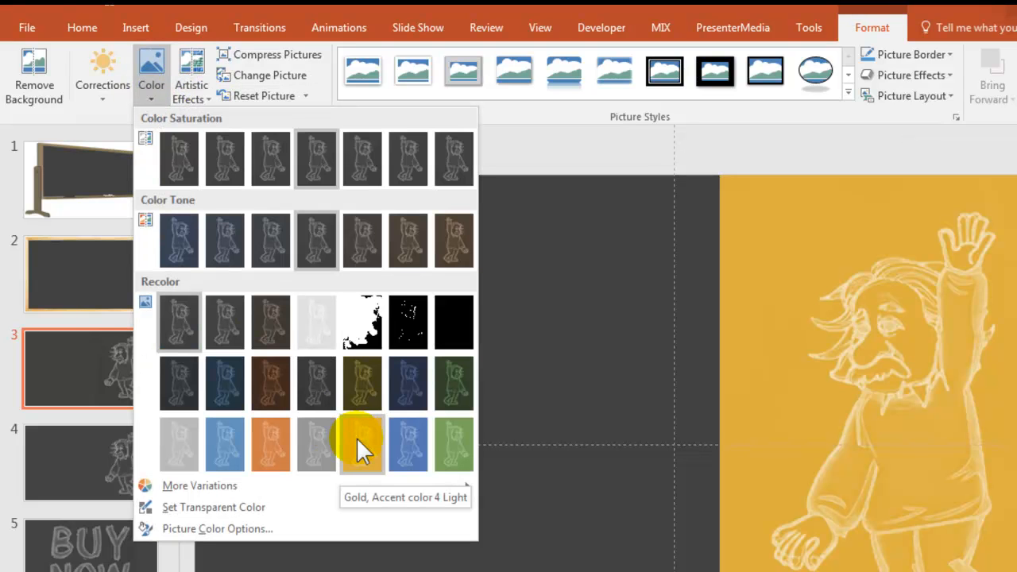
mouse_move(270, 443)
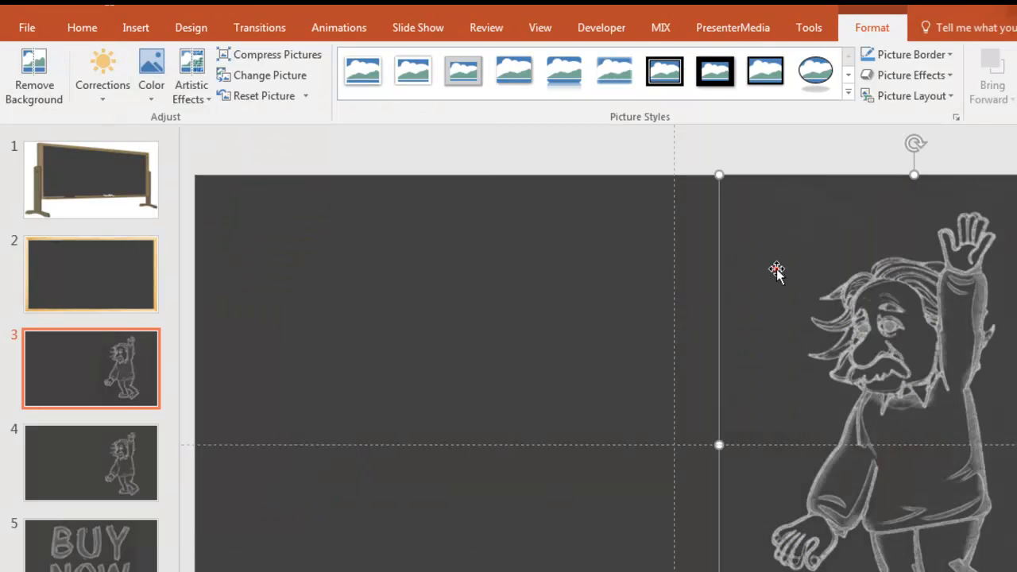
left_click(151, 72)
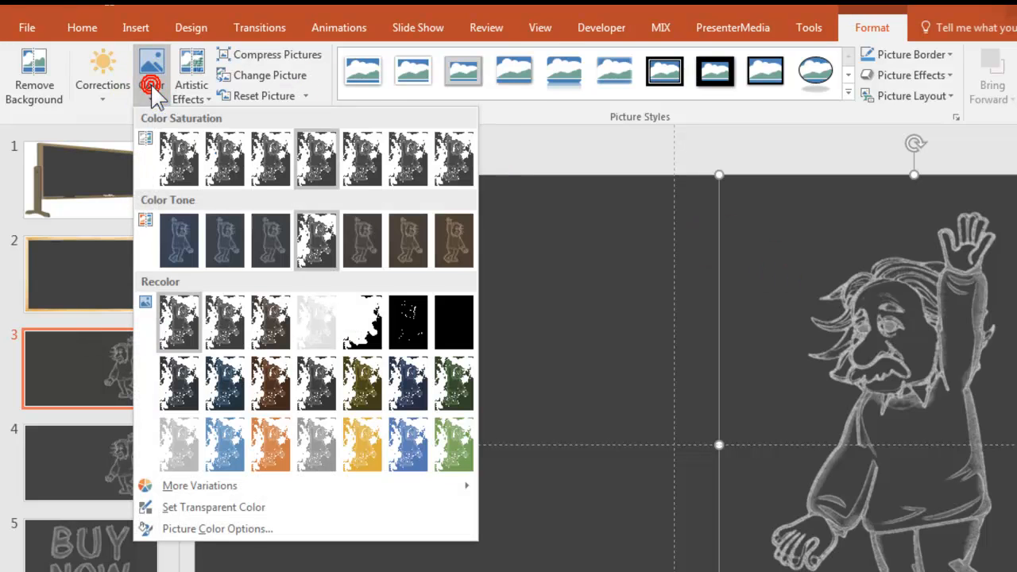
mouse_move(453, 442)
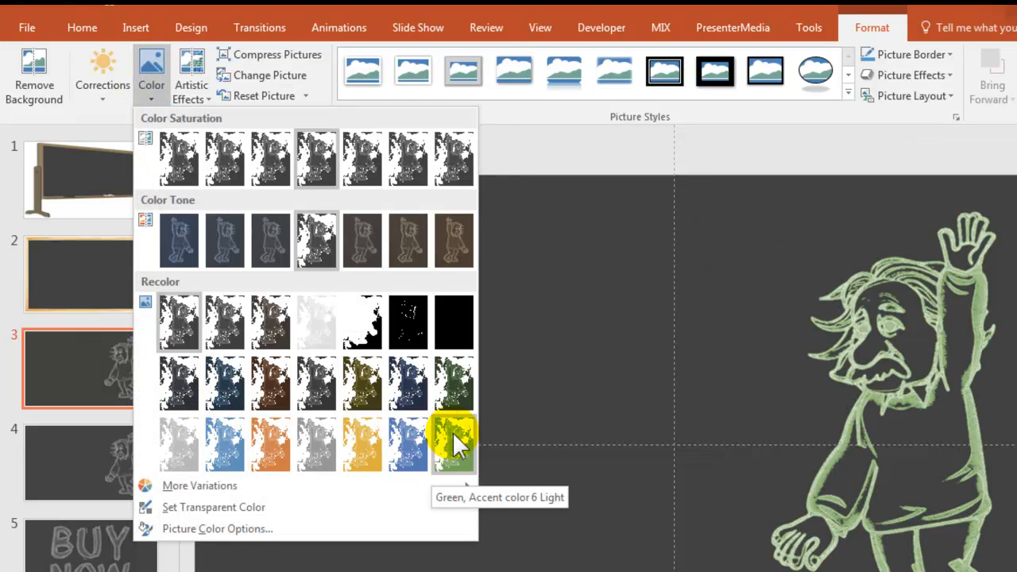
mouse_move(362, 443)
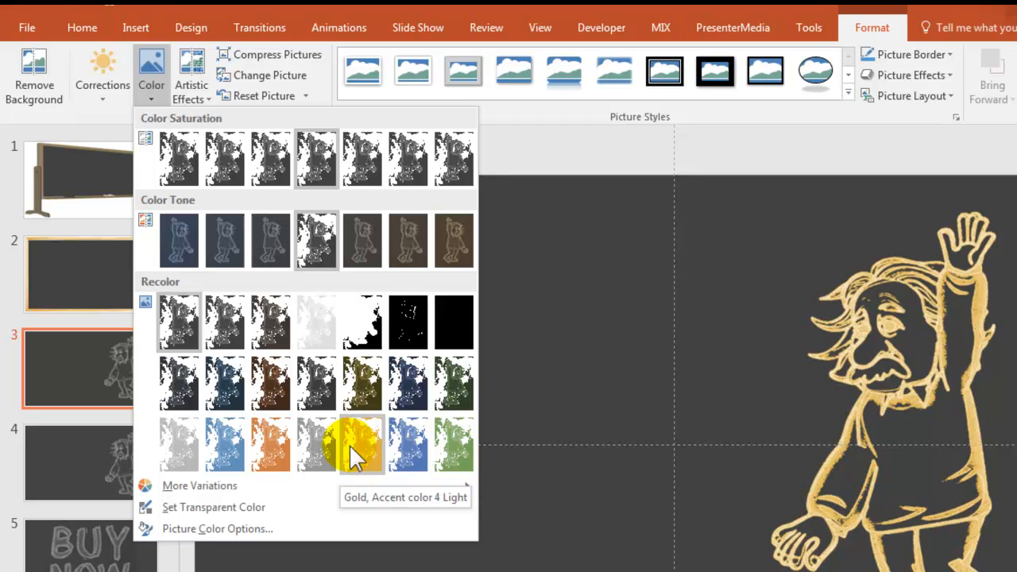
mouse_move(270, 443)
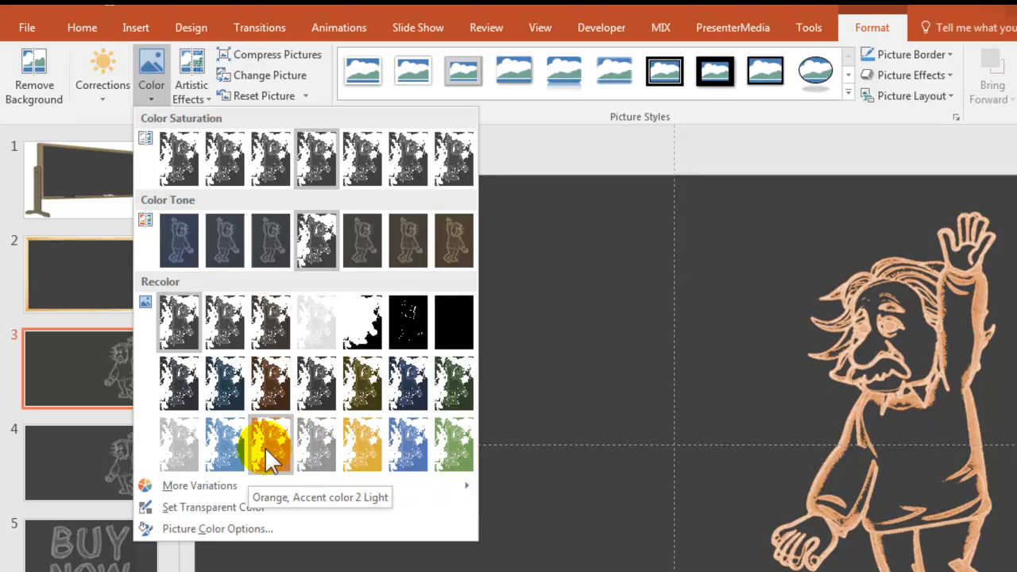
mouse_move(226, 443)
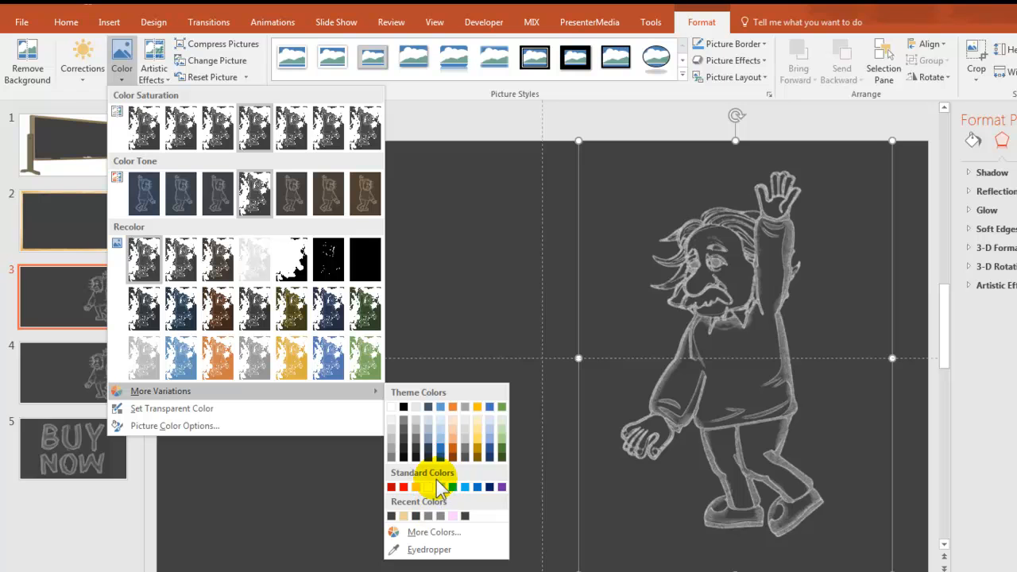
left_click(434, 531)
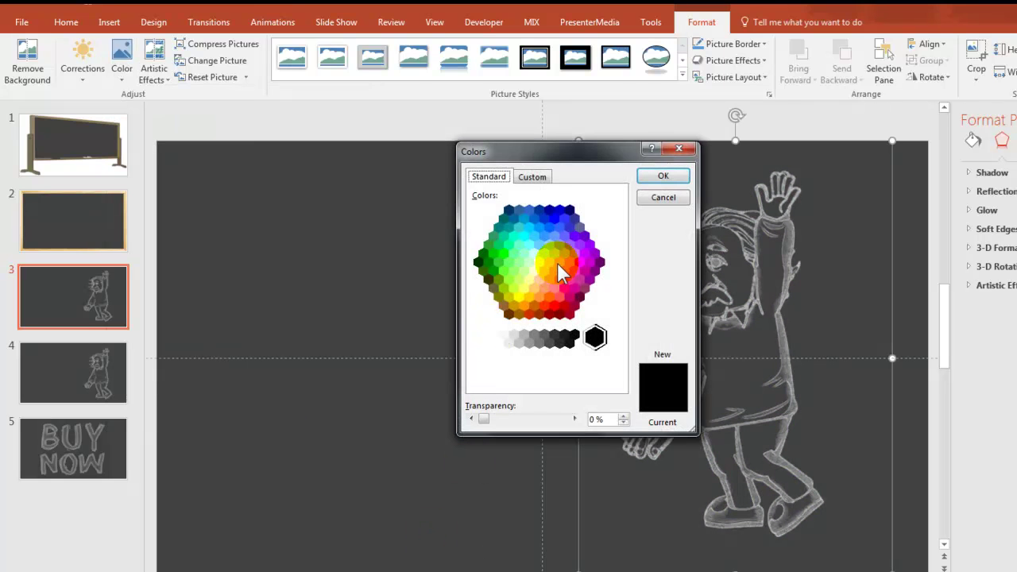
mouse_move(680, 151)
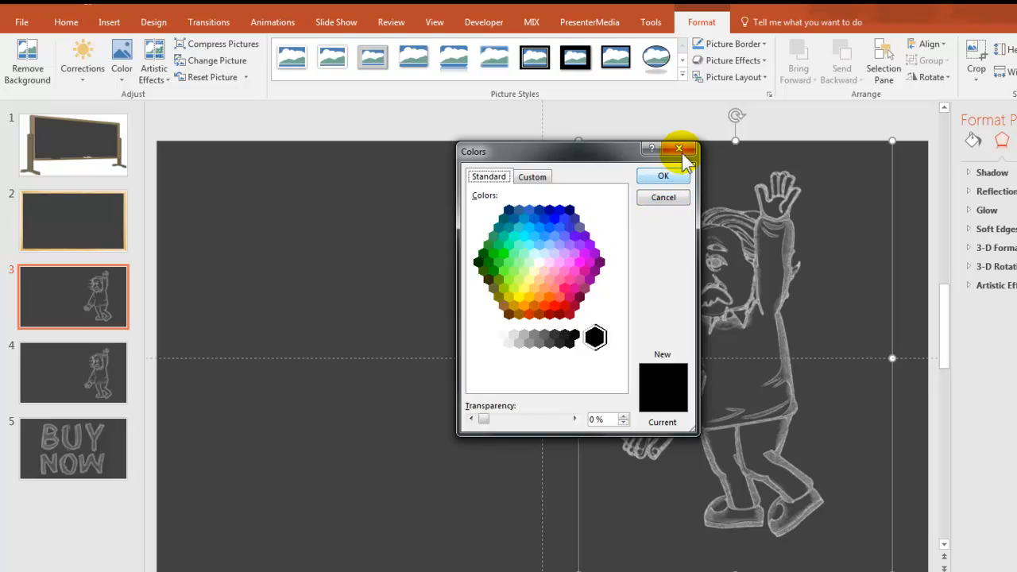
left_click(679, 149)
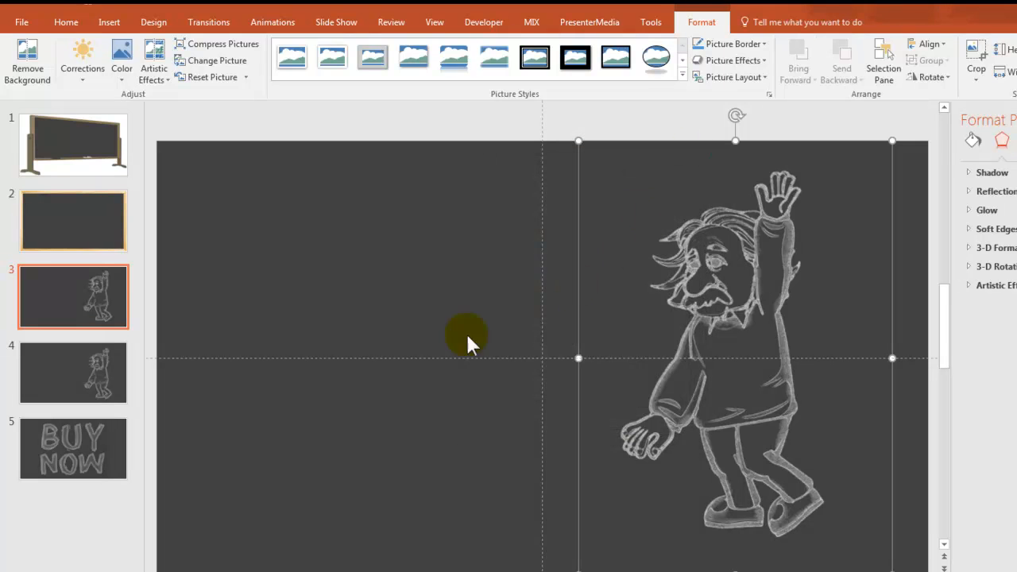
mouse_move(274, 286)
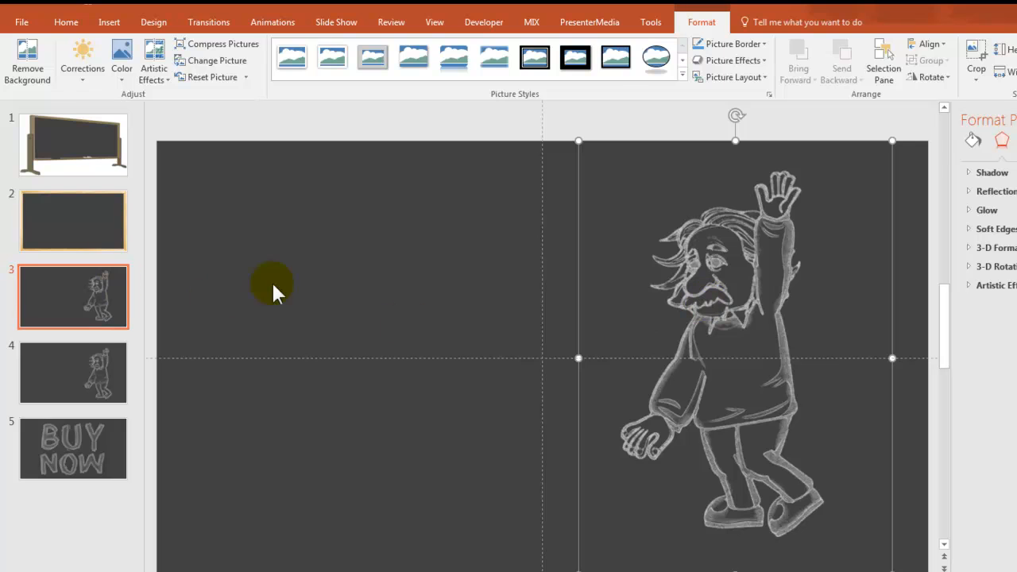
Add a 'Meet Al' text box in the upper left of slide 3 and select its text
left_click(289, 283)
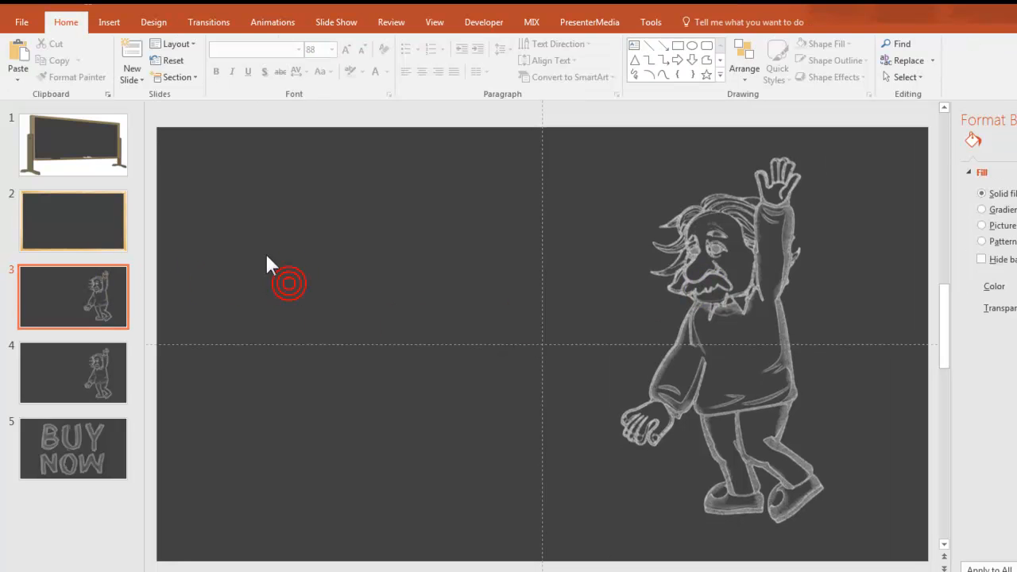
left_click(108, 22)
type("Meet")
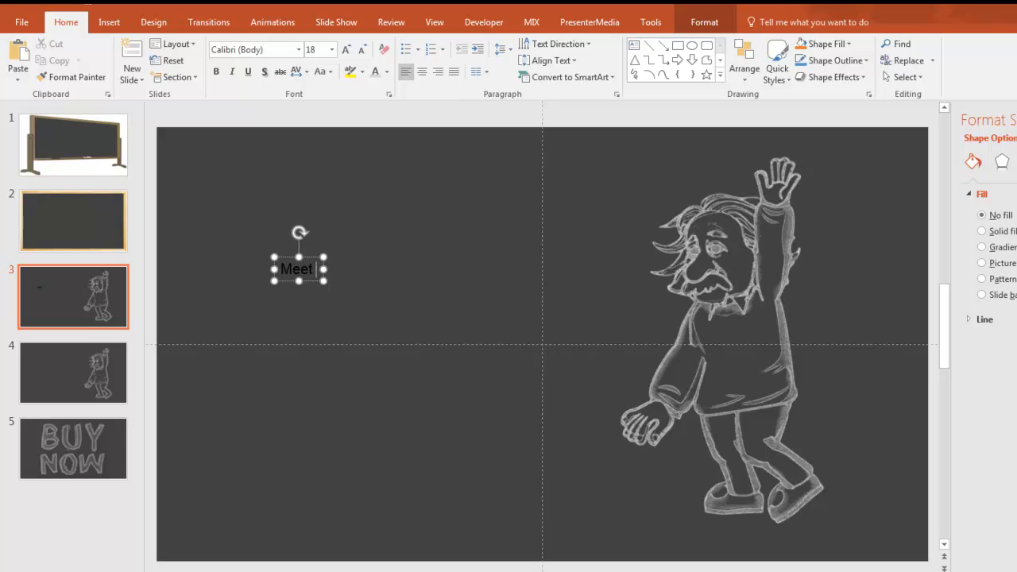
type("Al")
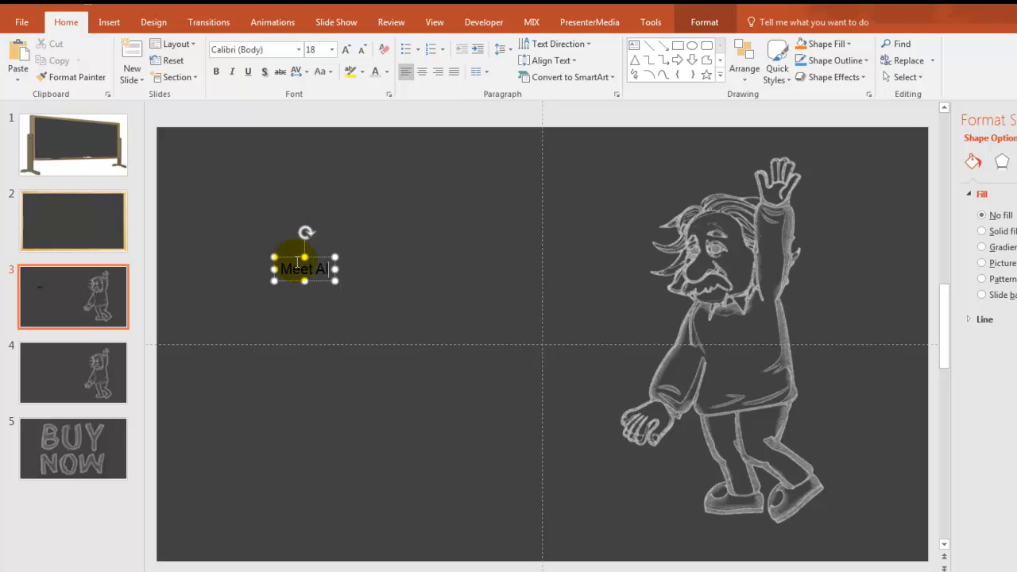
double_click(304, 269)
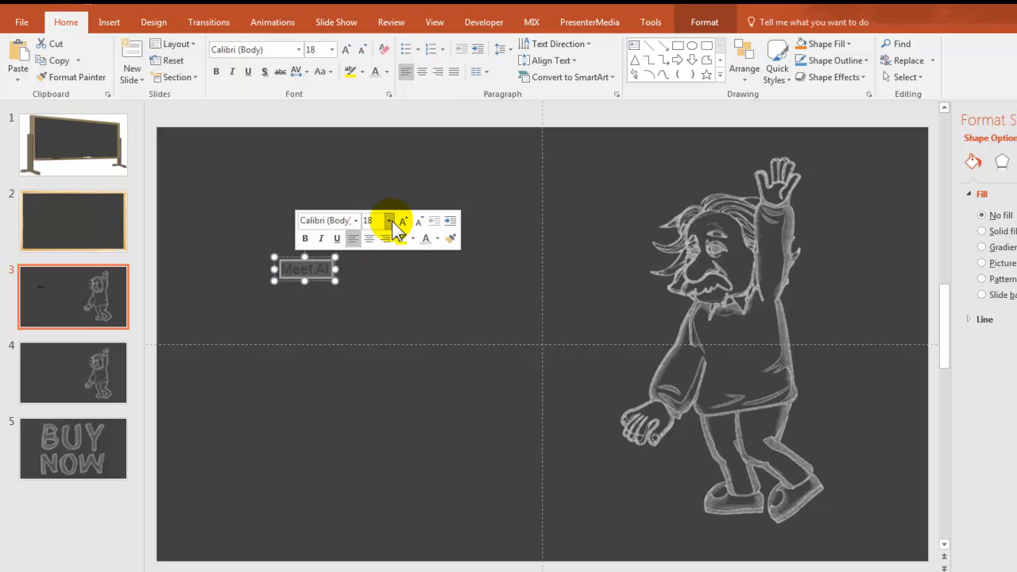
Make the Meet Al title 88 pt in the CHAWP chalk font
left_click(388, 221)
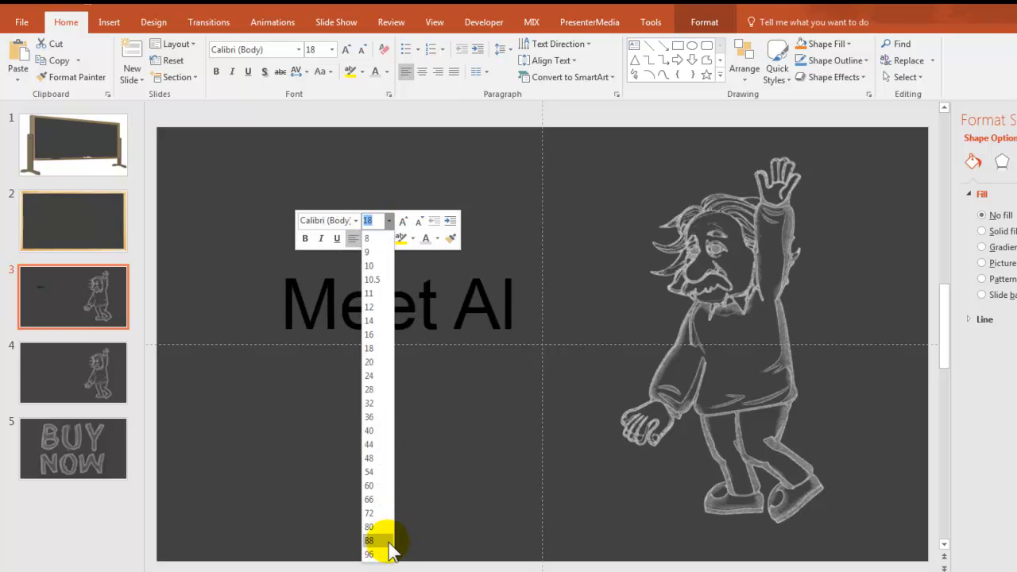
left_click(368, 540)
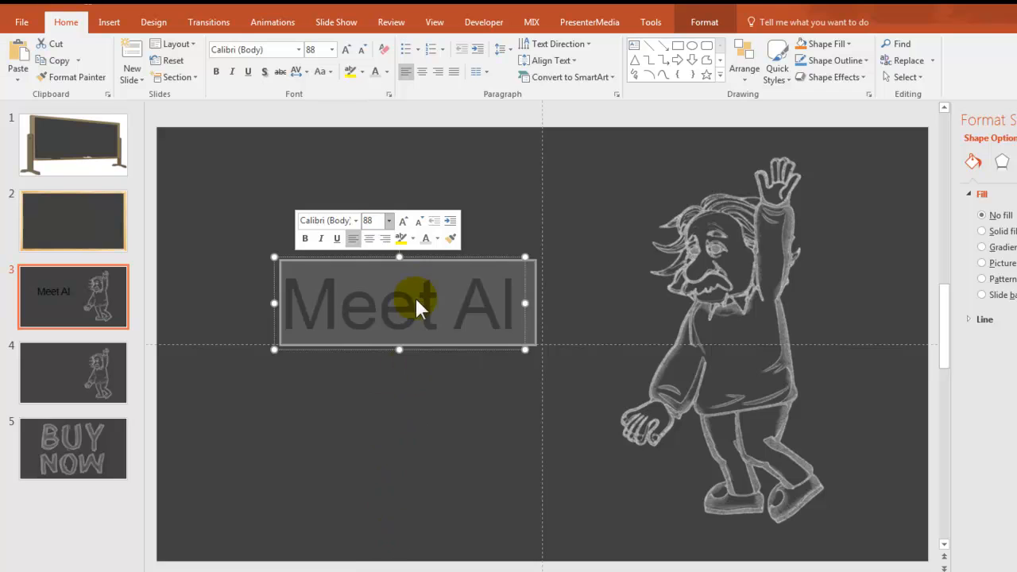
mouse_move(389, 225)
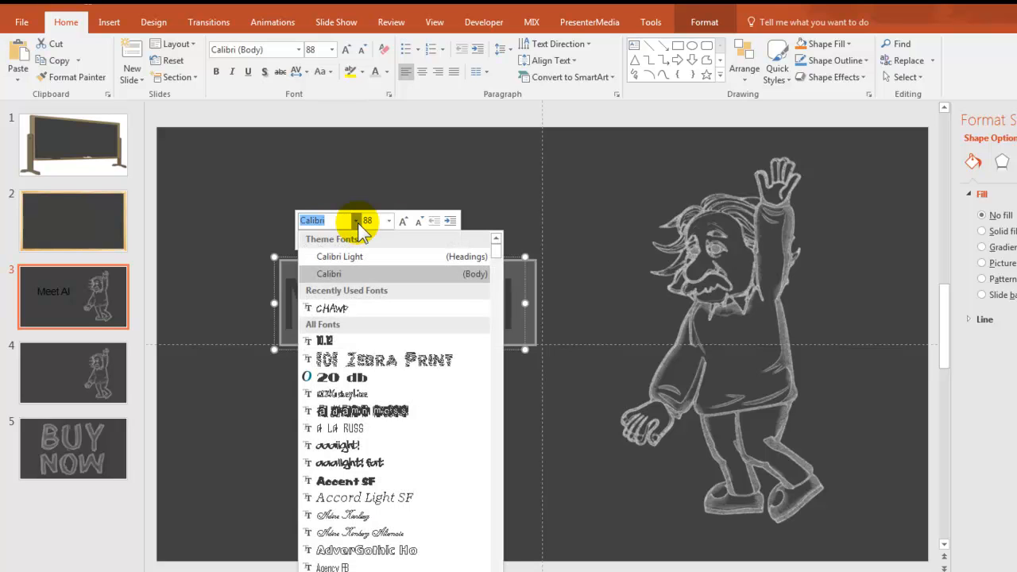
mouse_move(360, 310)
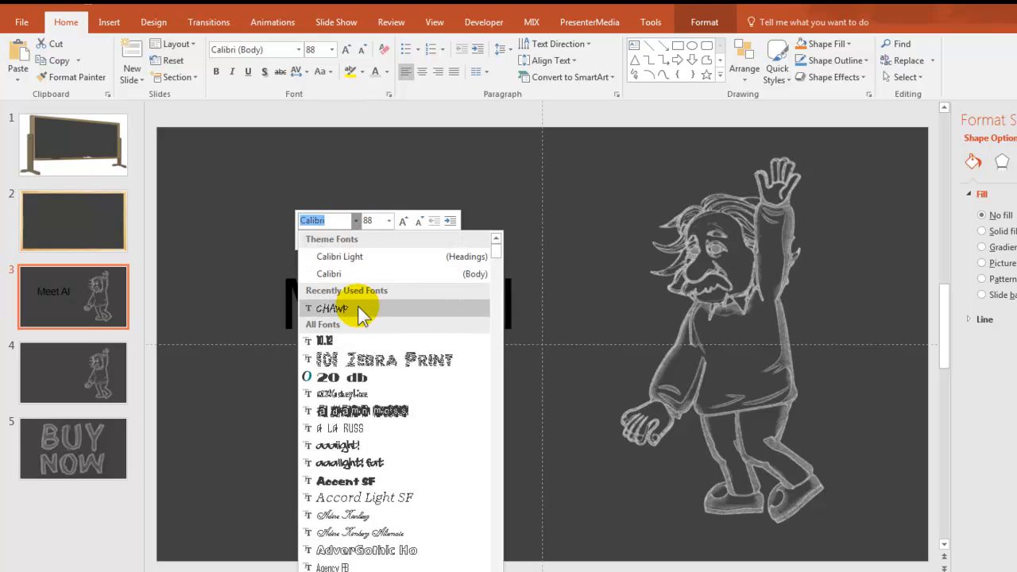
mouse_move(357, 308)
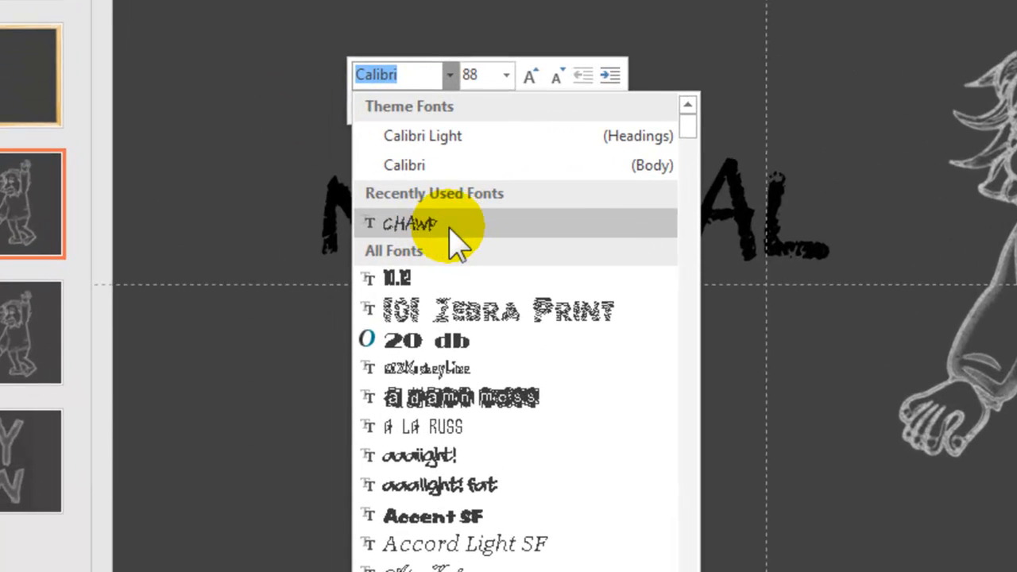
left_click(410, 222)
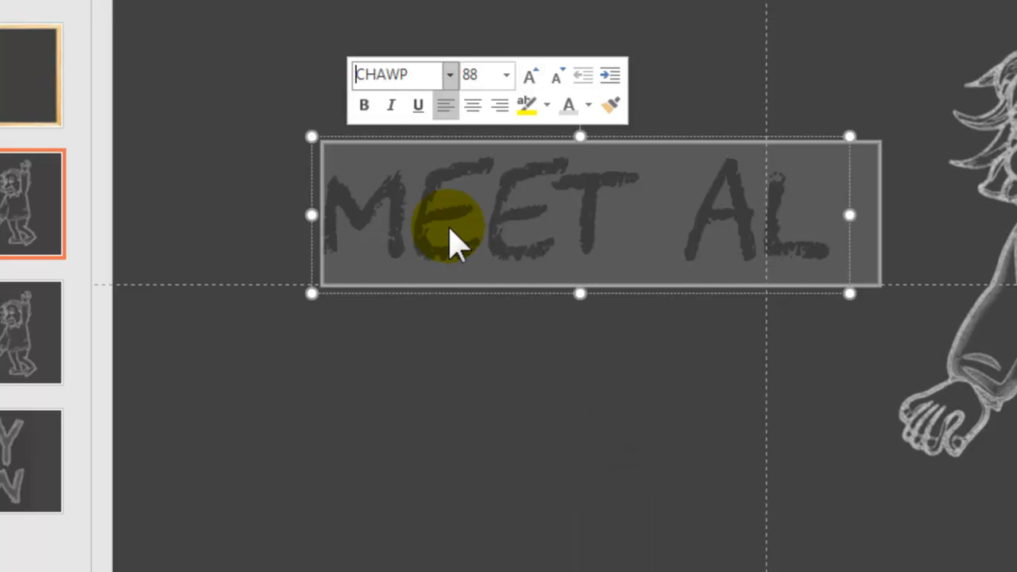
mouse_move(652, 254)
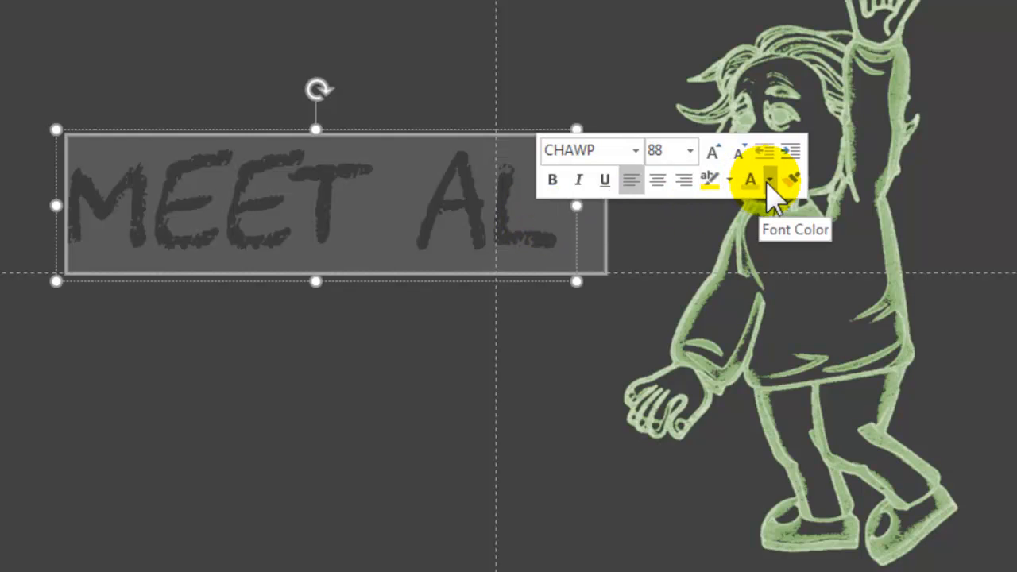
Colour the MEET AL title with the eyedropper to match Einstein's chalk green
left_click(769, 178)
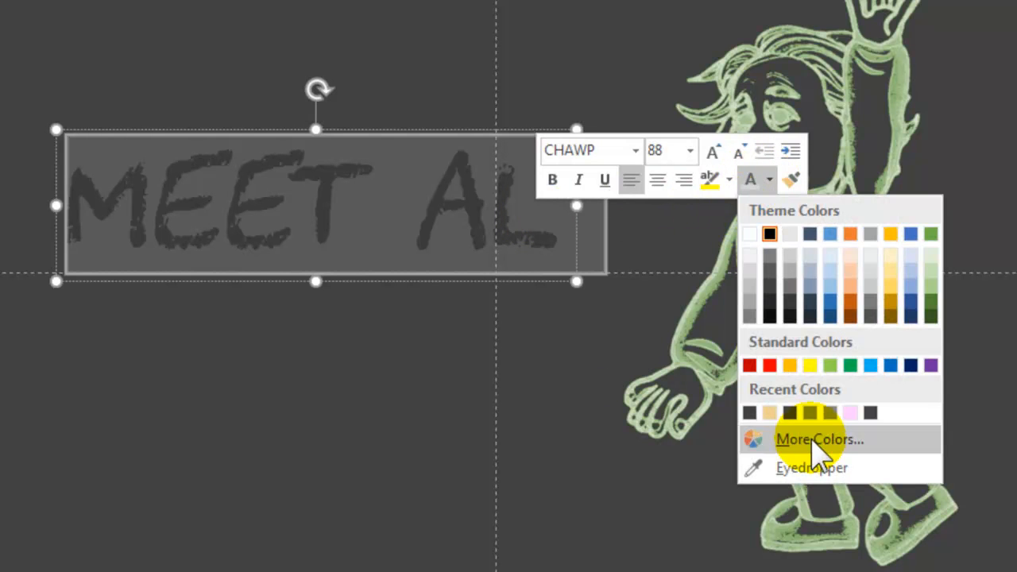
left_click(812, 467)
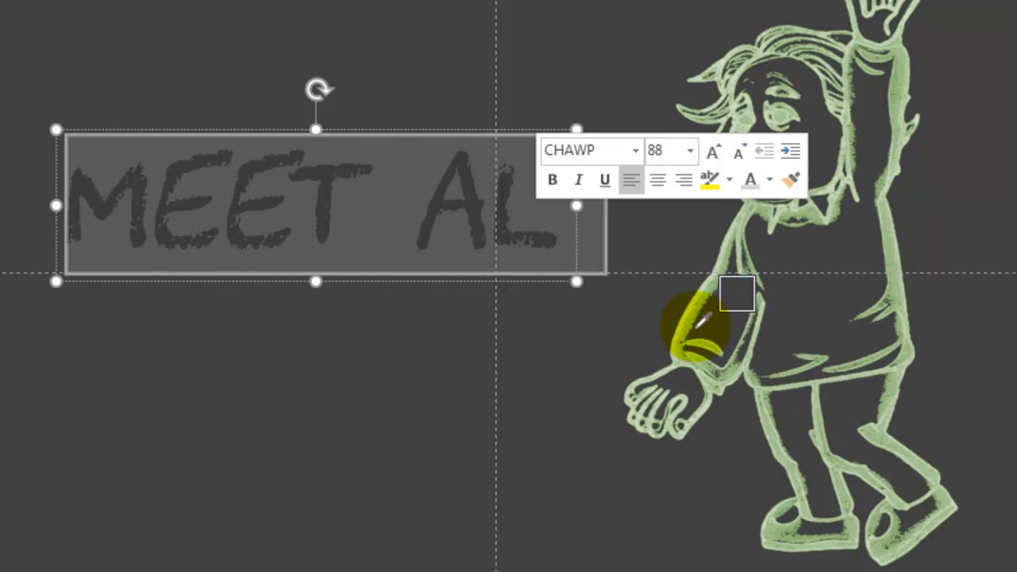
left_click_drag(734, 294, 914, 32)
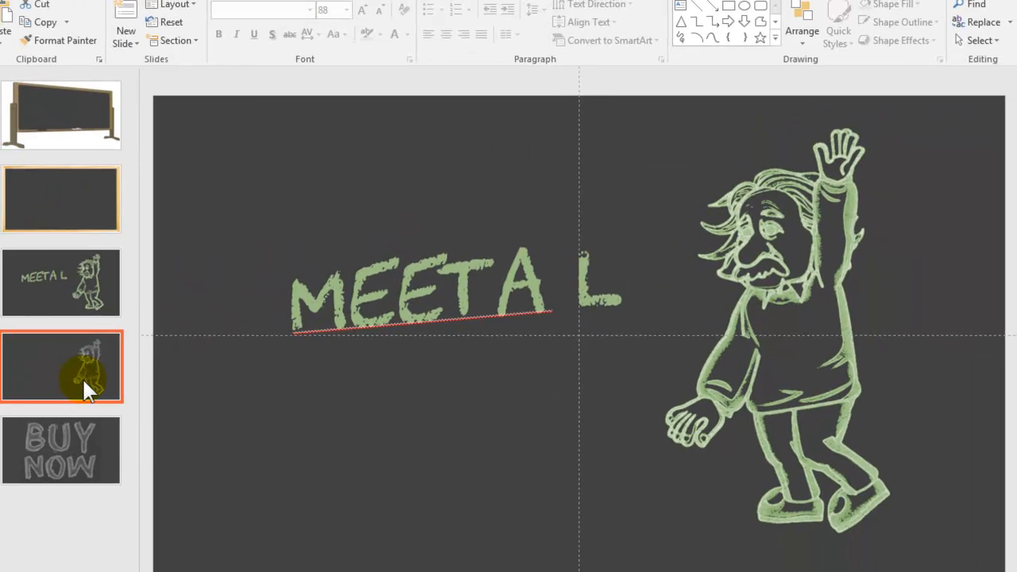
Recolor slide 4's Einstein drawing to Gray, Accent color 3 Light
left_click(766, 315)
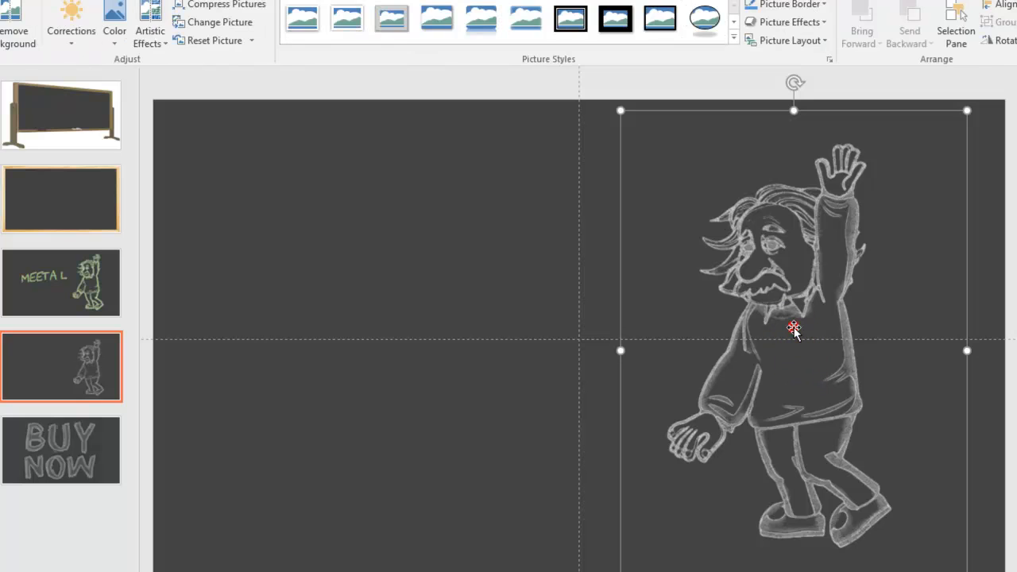
left_click(114, 16)
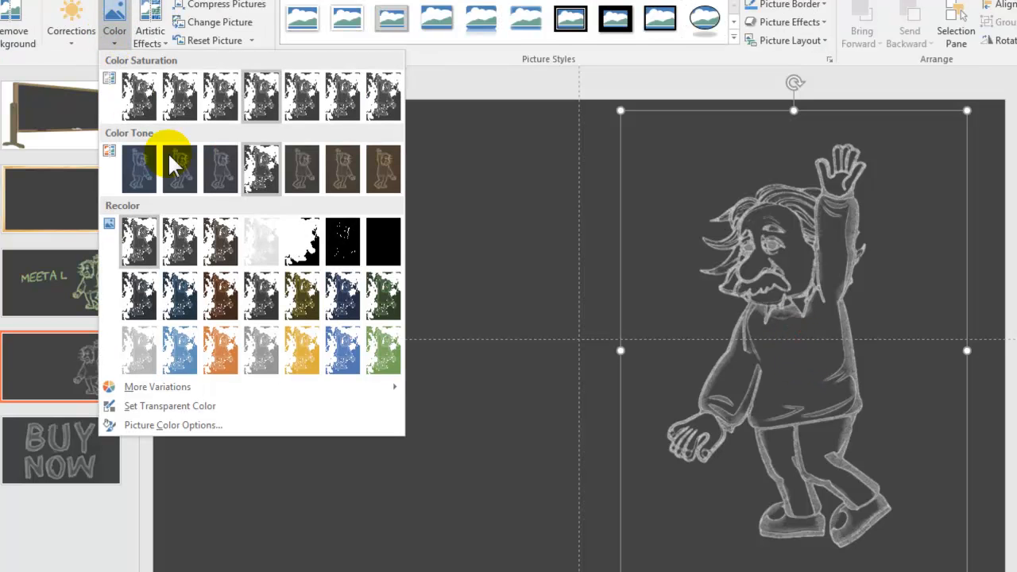
mouse_move(169, 358)
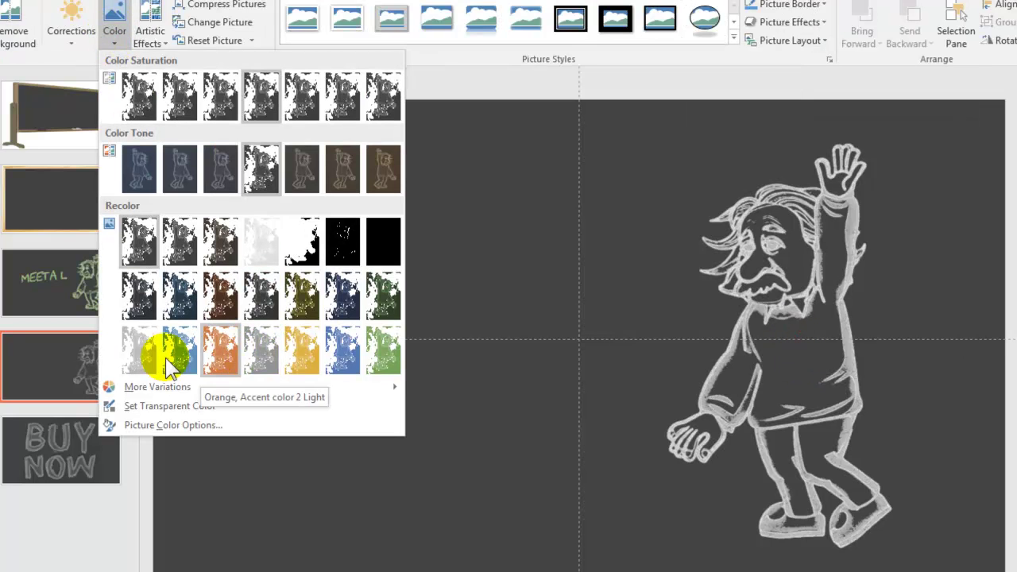
mouse_move(263, 351)
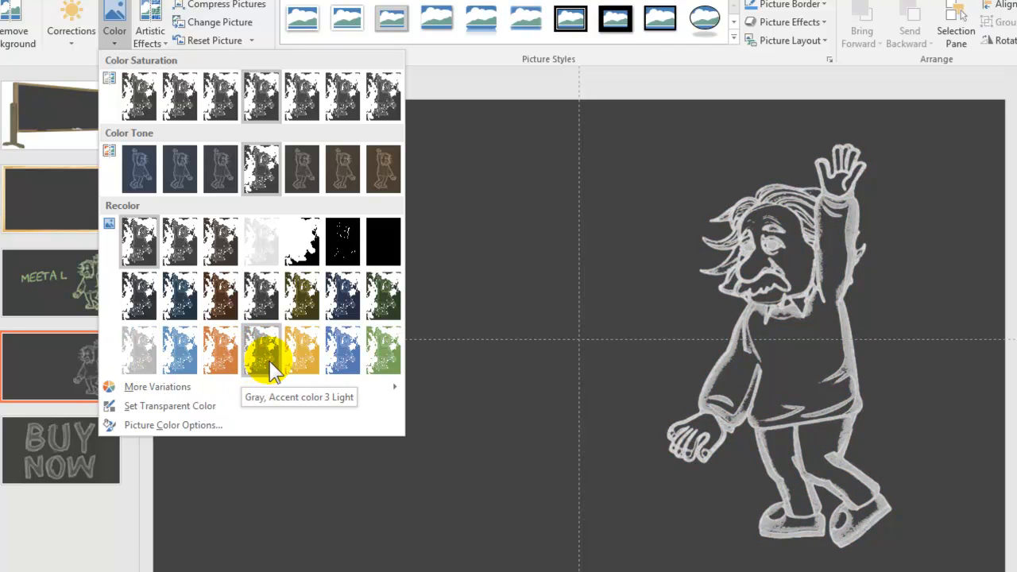
left_click(261, 352)
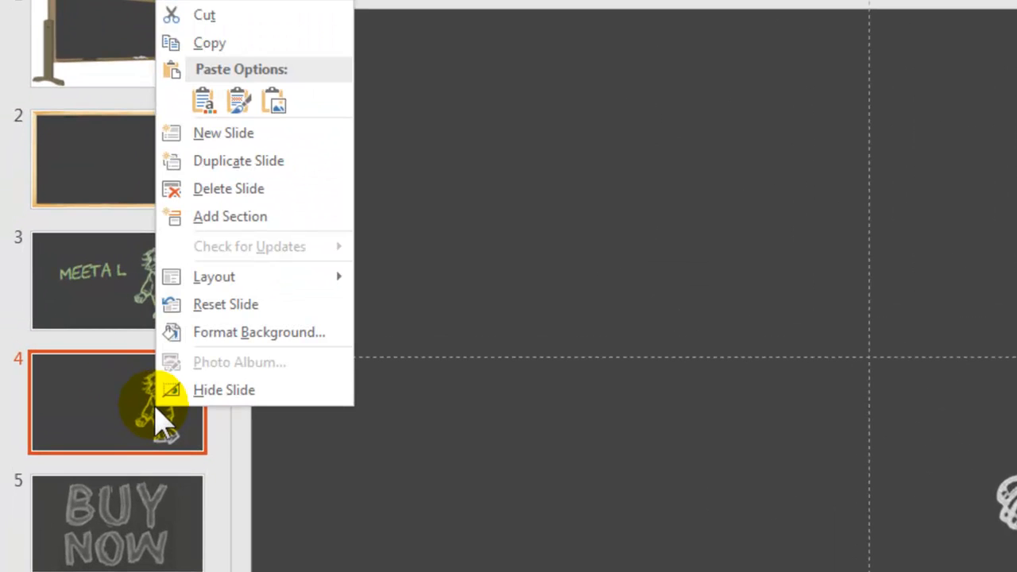
mouse_move(263, 216)
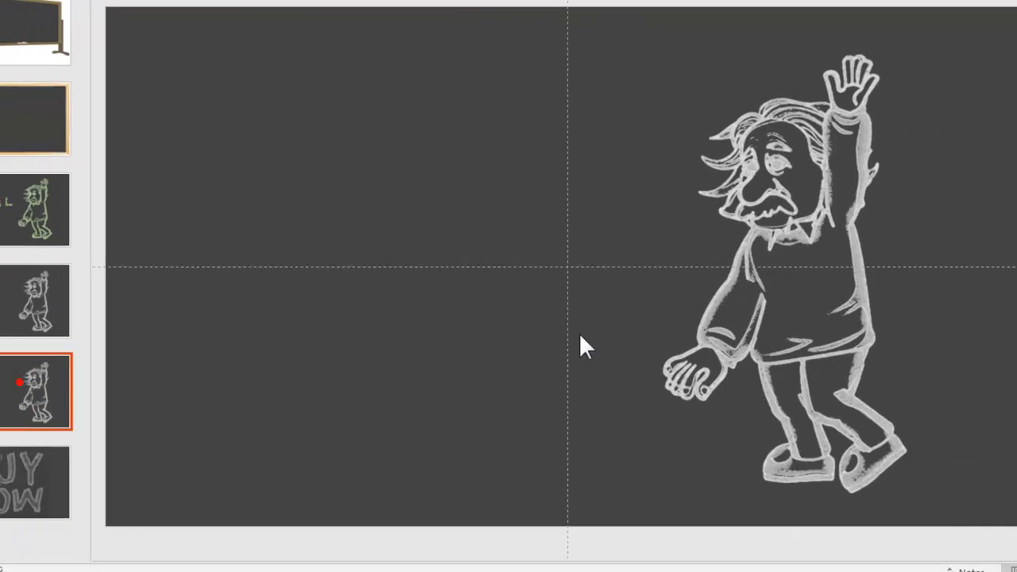
Give the copied slide's Einstein an 18 pt green accent glow
left_click(794, 278)
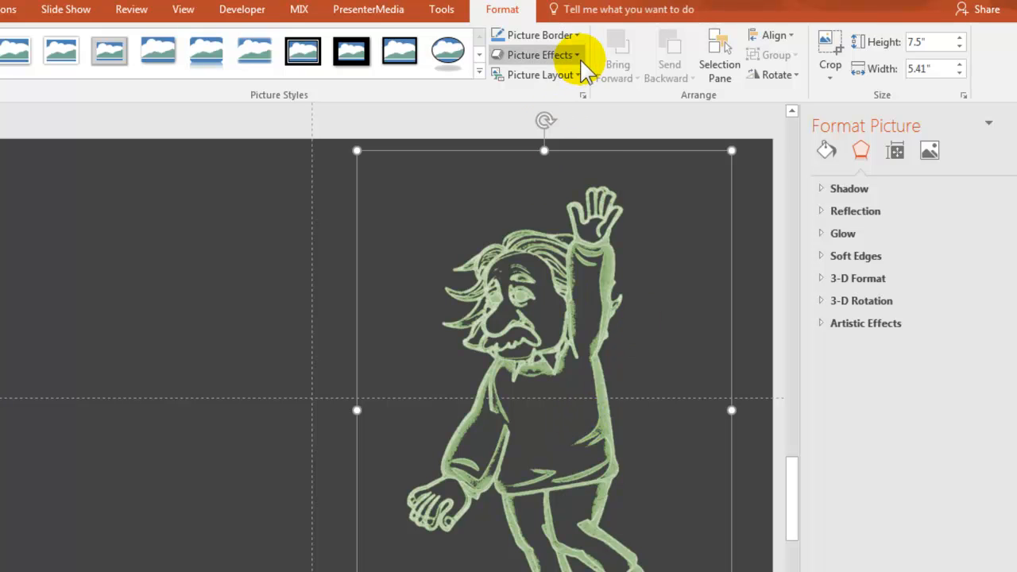
left_click(538, 55)
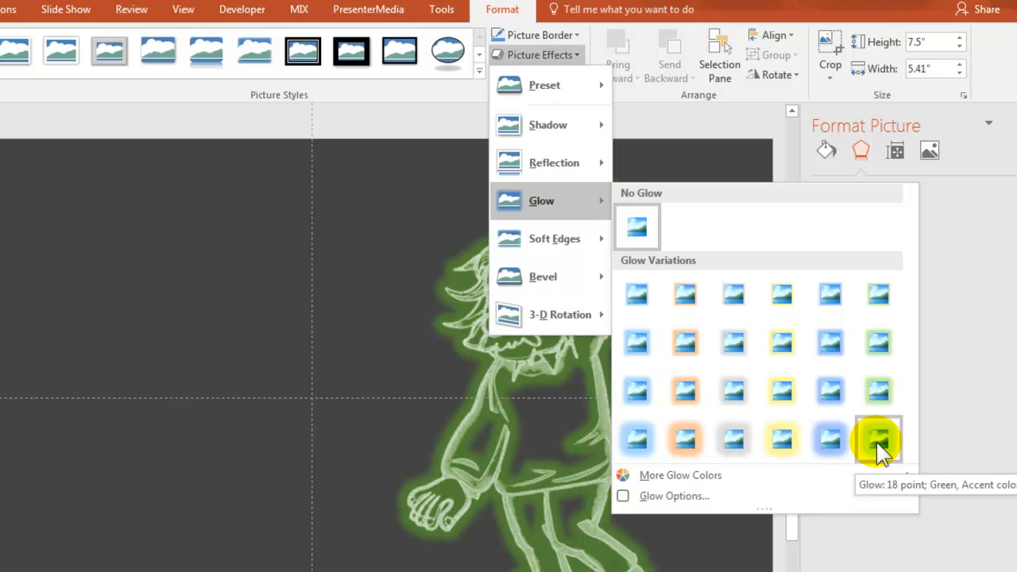
left_click(877, 438)
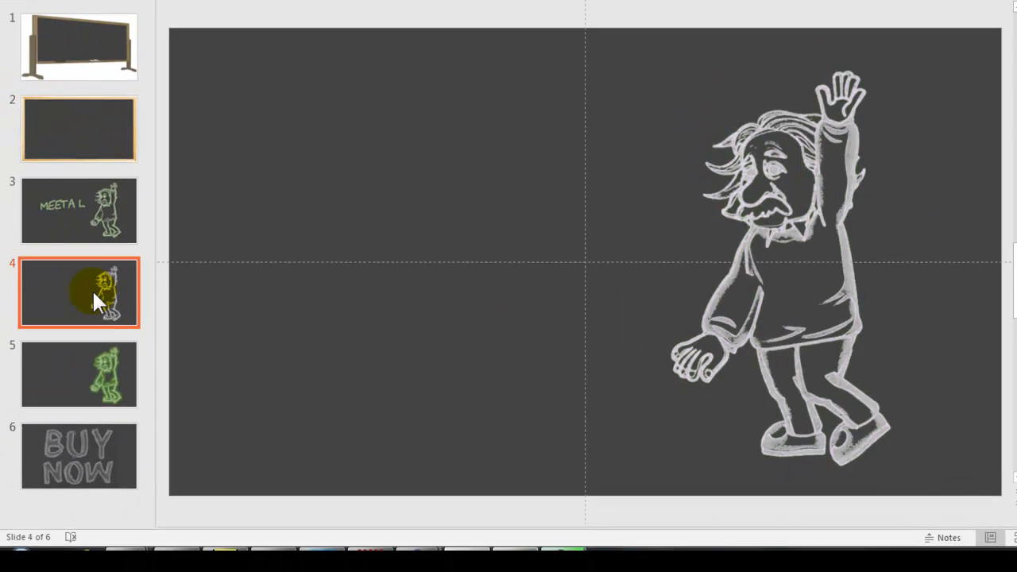
Check the glowing Einstein slide, then duplicate the white Einstein slide
left_click(79, 373)
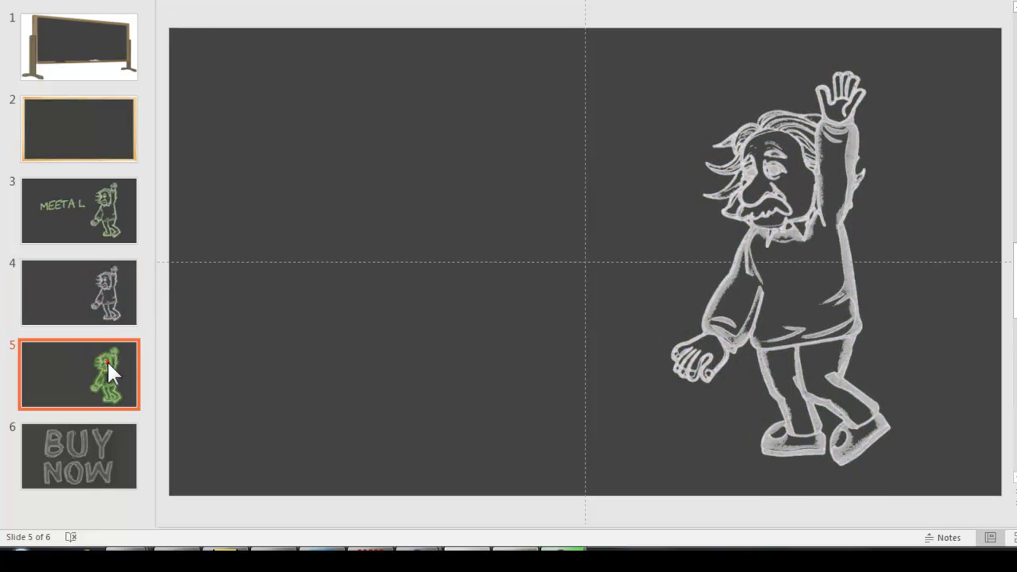
left_click(716, 238)
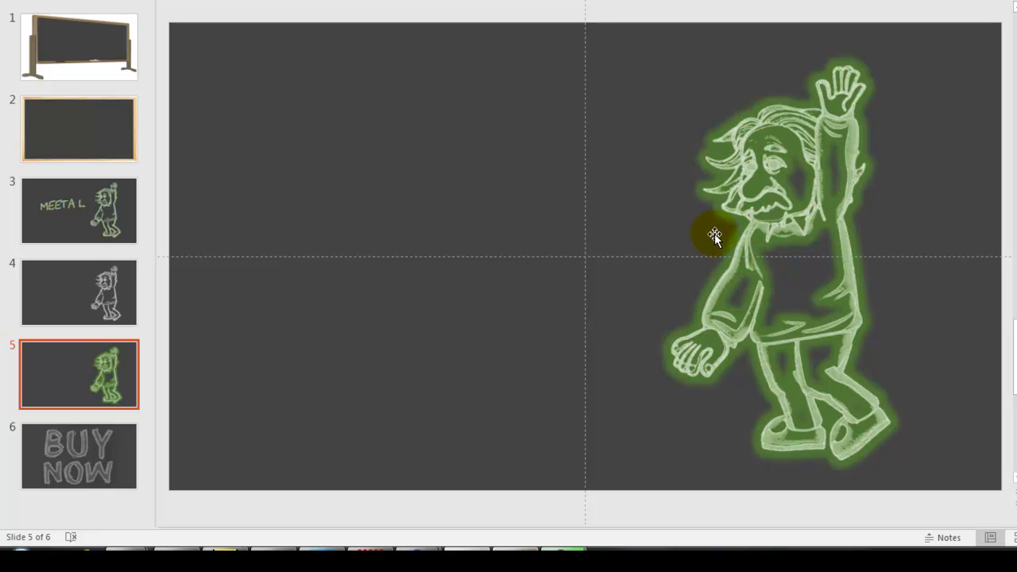
mouse_move(759, 239)
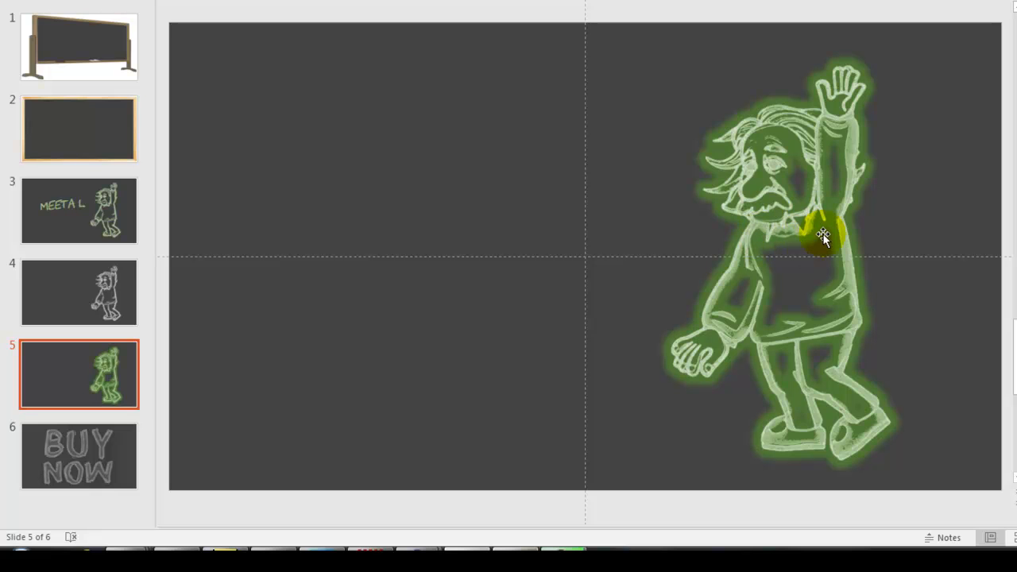
left_click(79, 293)
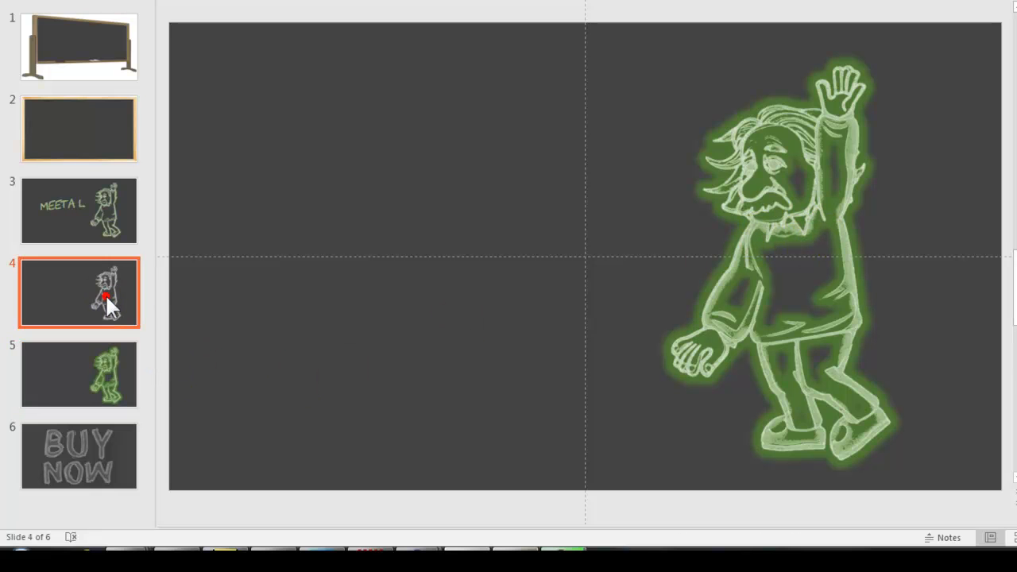
right_click(105, 299)
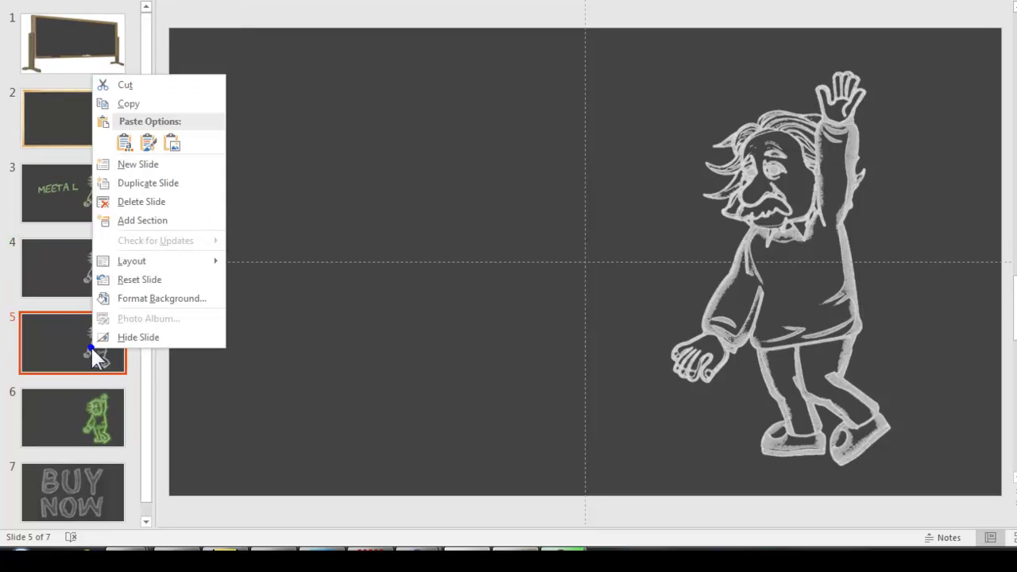
left_click(148, 183)
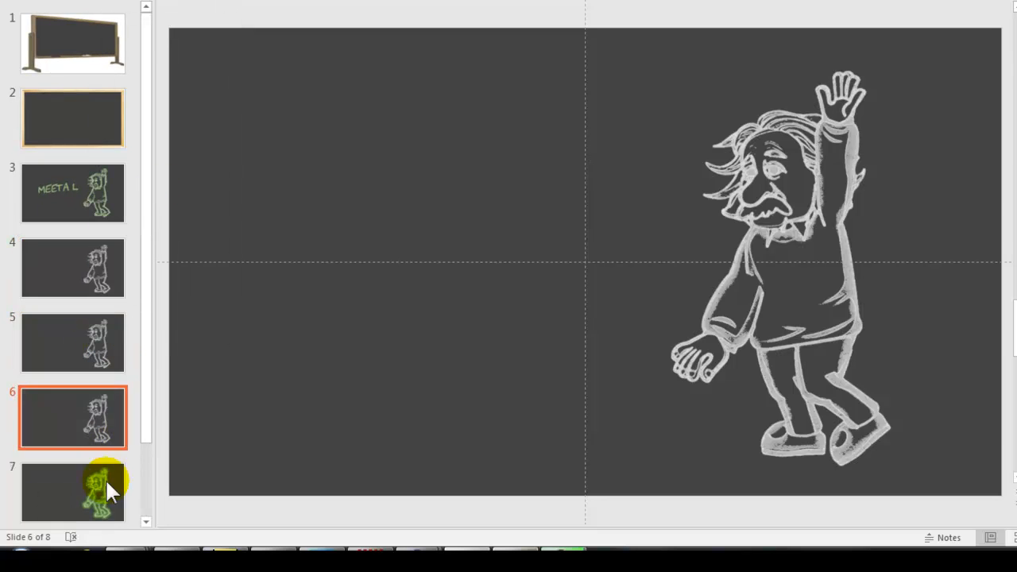
Duplicate the glowing Einstein slide and reorder so white and glow slides alternate
right_click(73, 491)
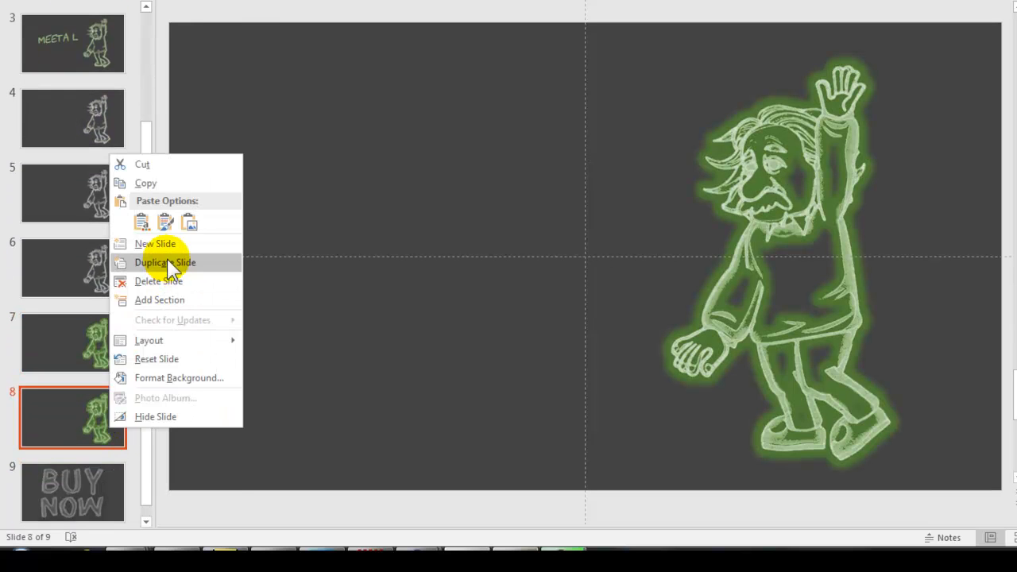
left_click(165, 262)
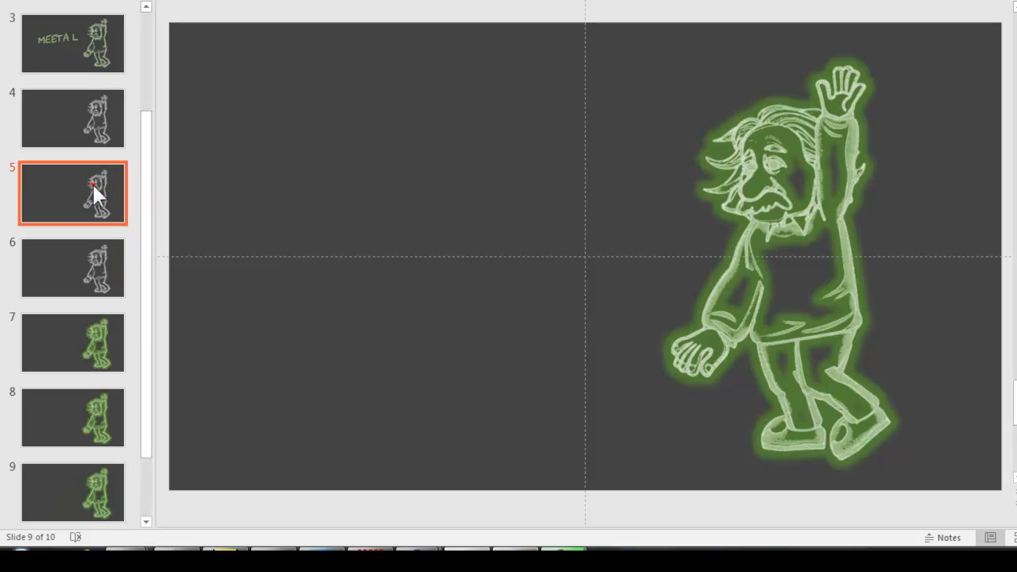
left_click(73, 329)
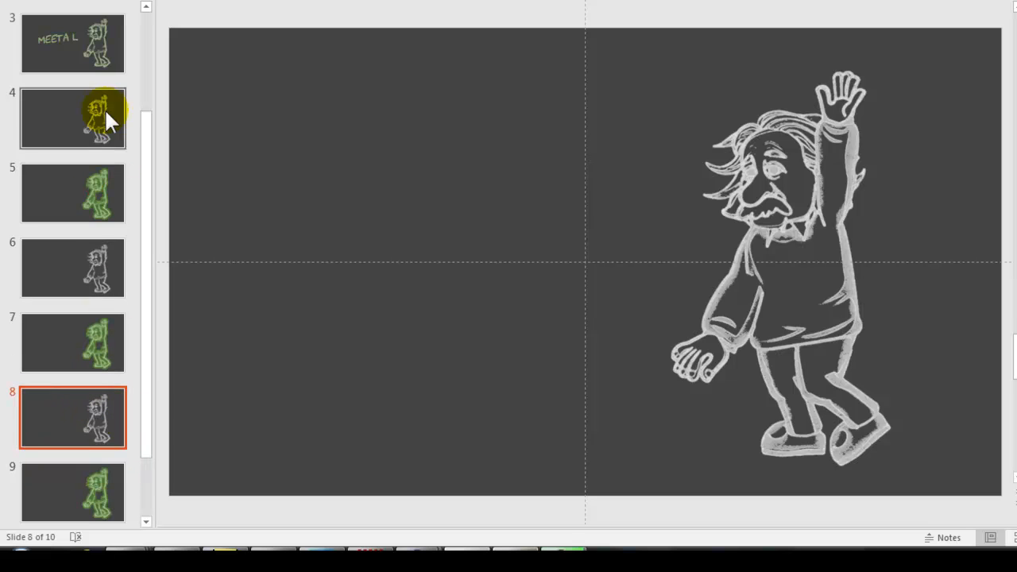
mouse_move(112, 378)
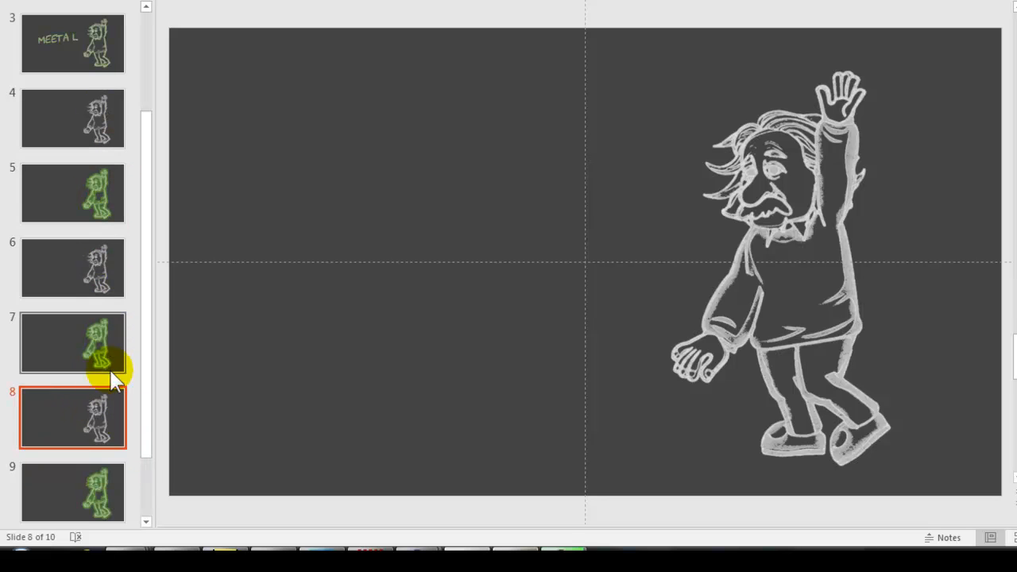
left_click(73, 117)
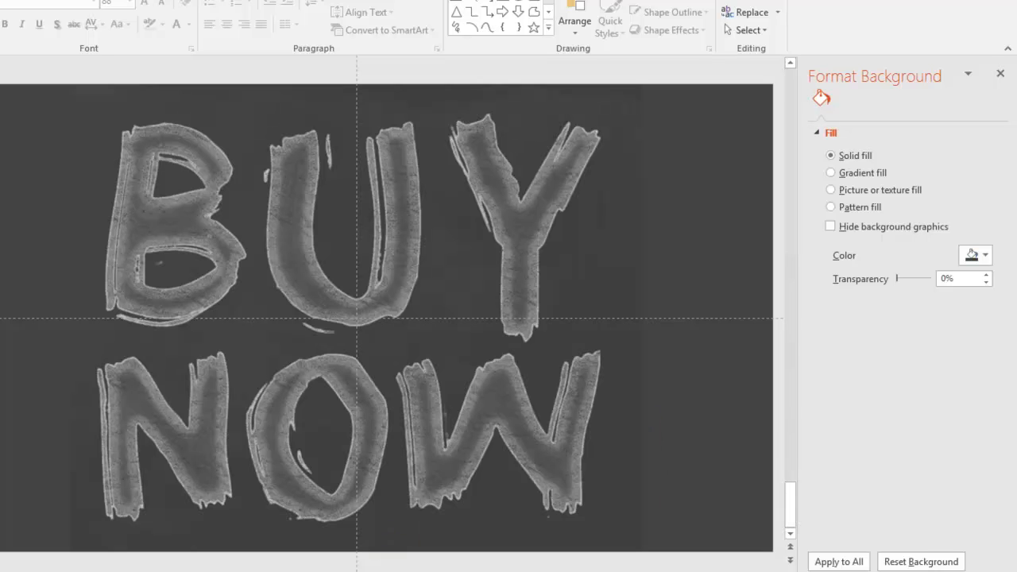
Recolor the BUY NOW picture to Blue, Accent color 1 Light
left_click(489, 274)
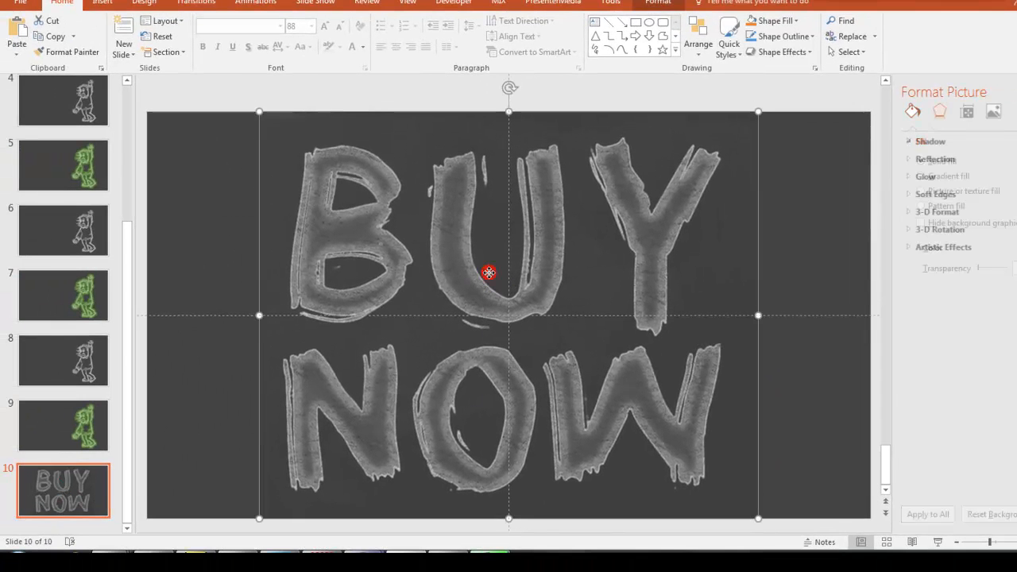
left_click(490, 274)
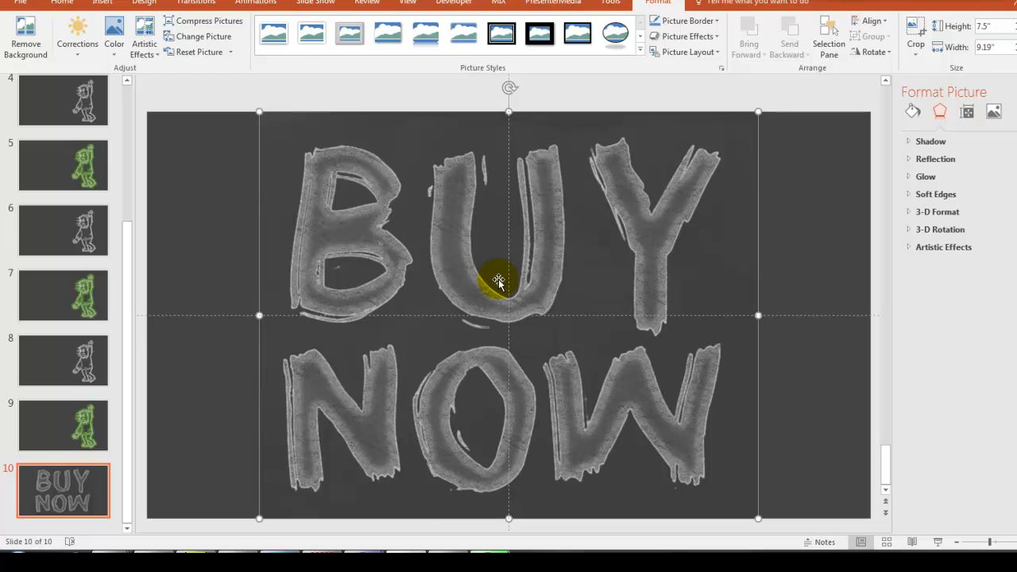
left_click(115, 33)
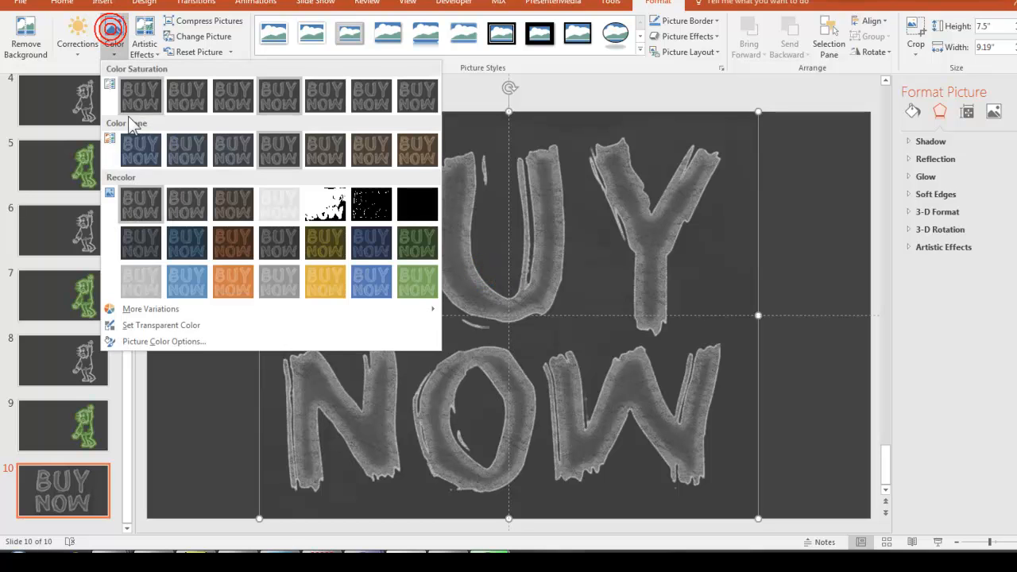
left_click(161, 324)
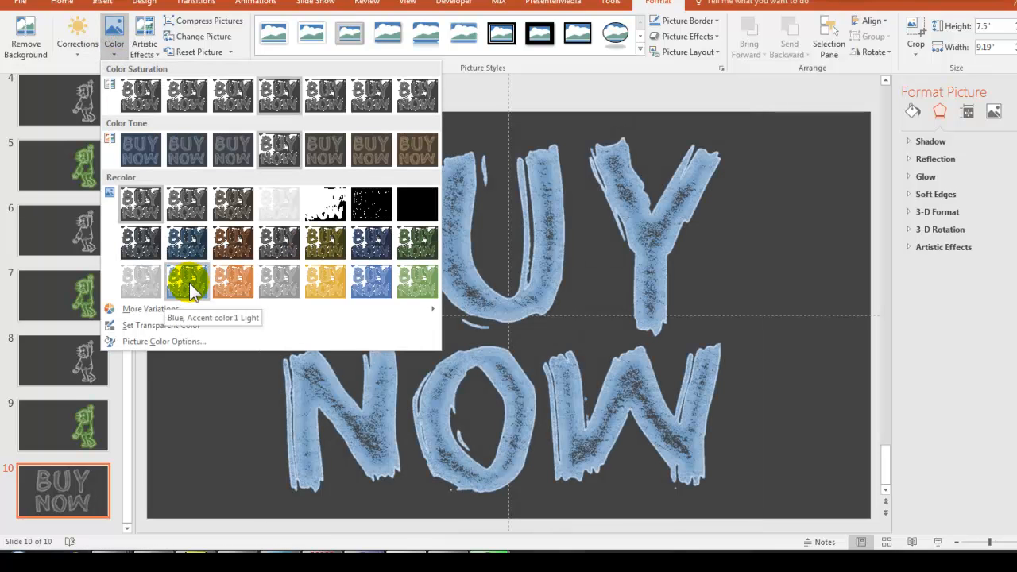
left_click(187, 283)
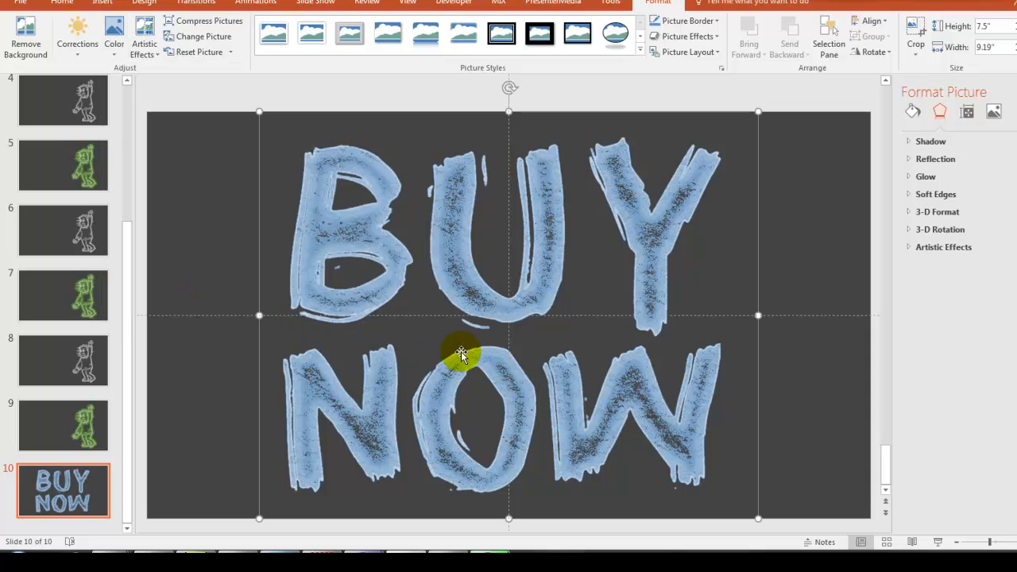
mouse_move(413, 298)
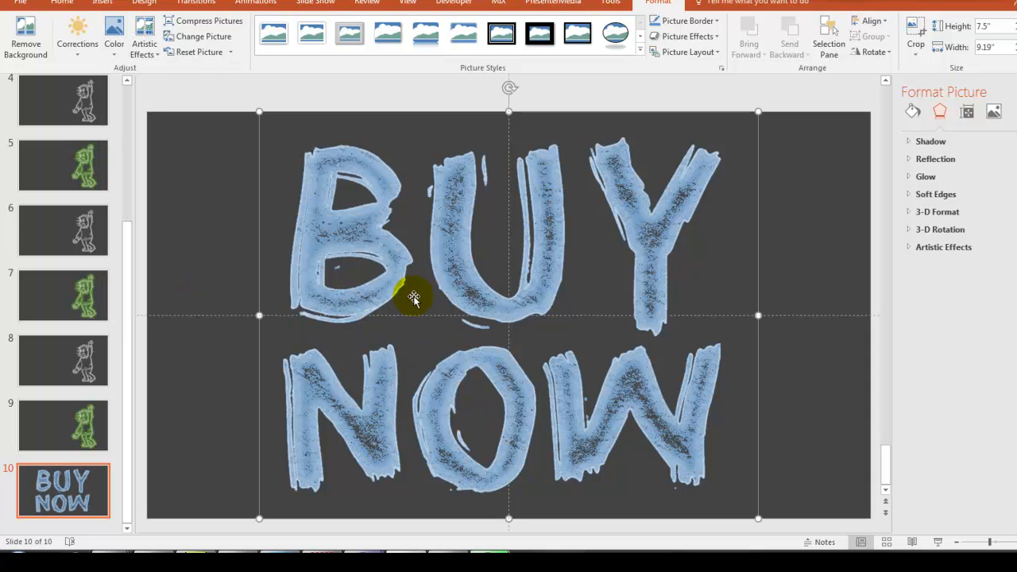
mouse_move(715, 36)
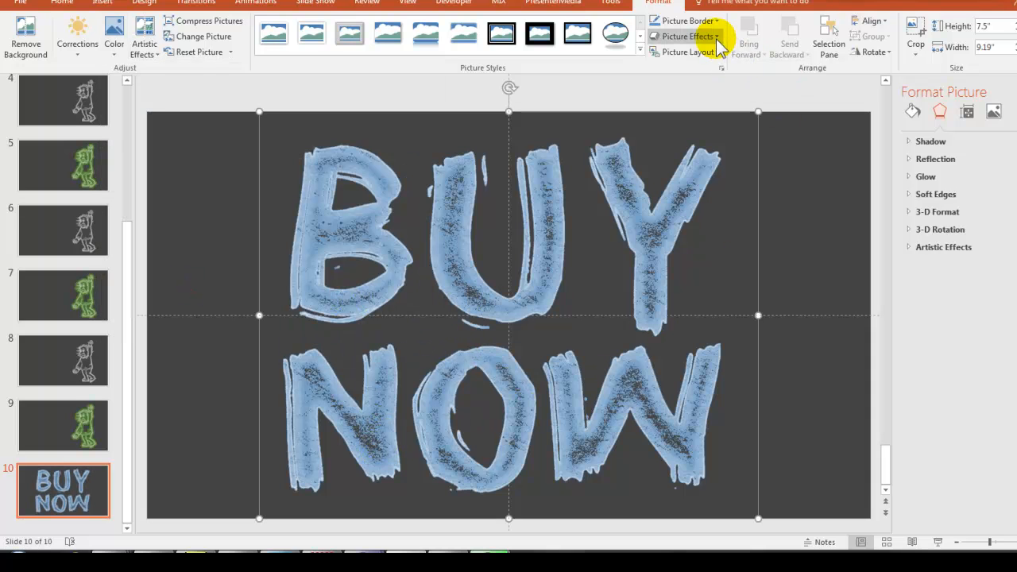
Apply a blue glow picture effect to the BUY NOW lettering
left_click(683, 35)
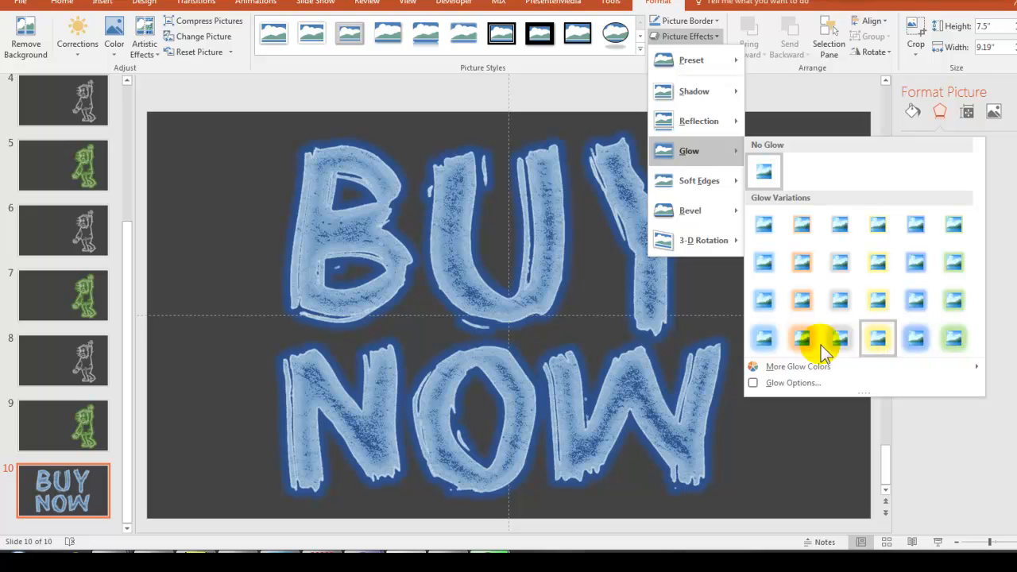
mouse_move(763, 337)
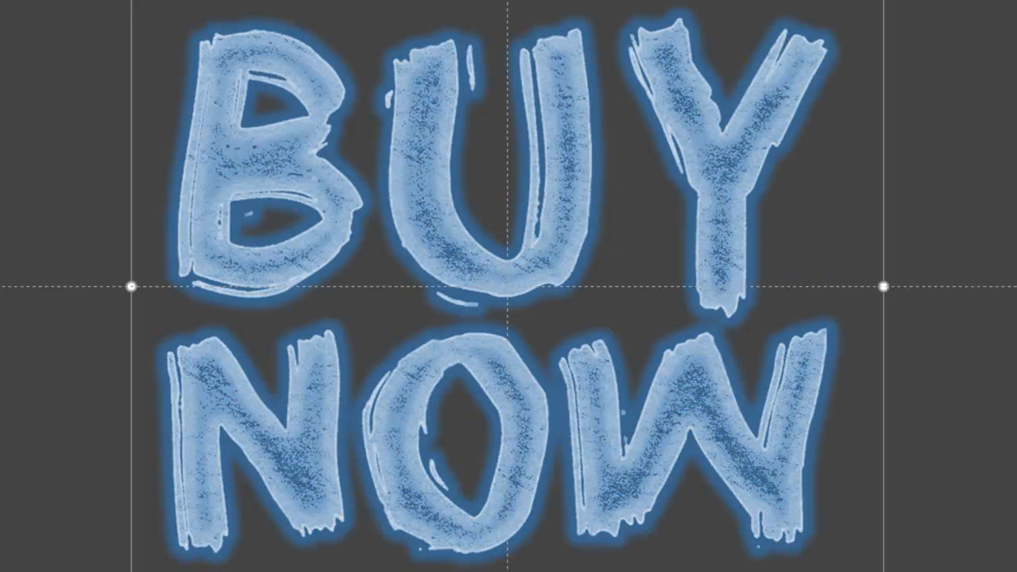
left_click(557, 378)
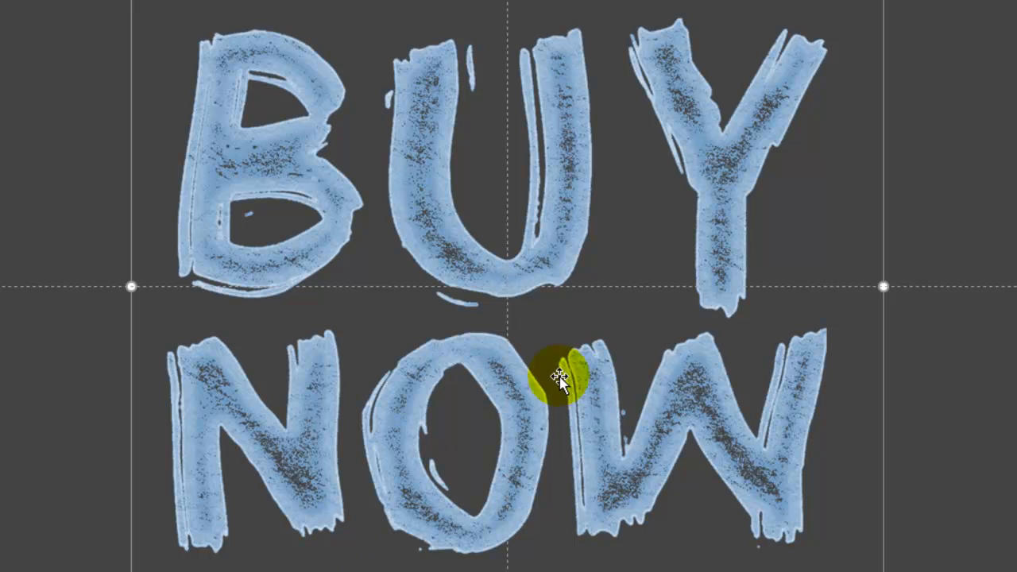